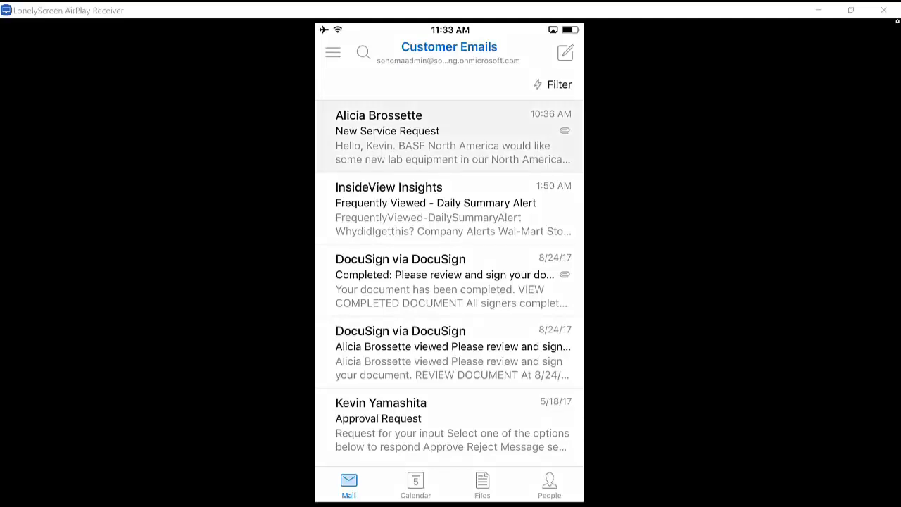
click(451, 136)
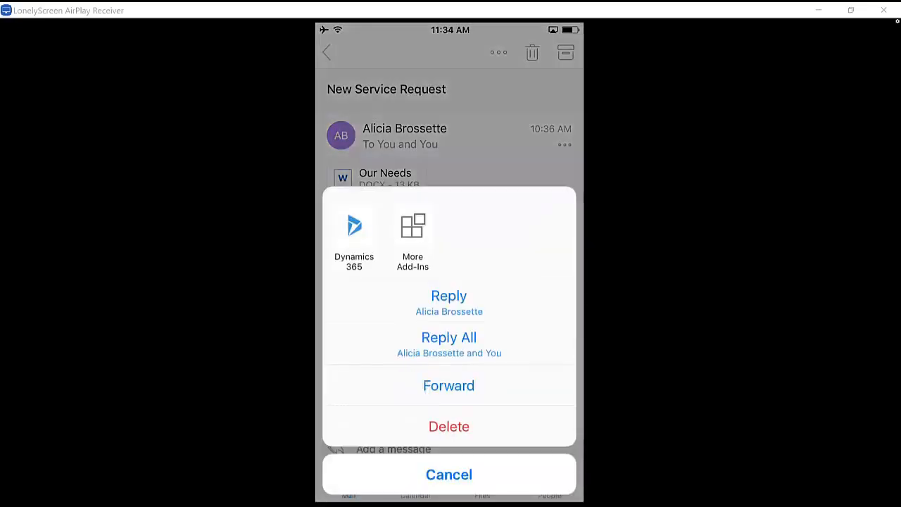
click(354, 237)
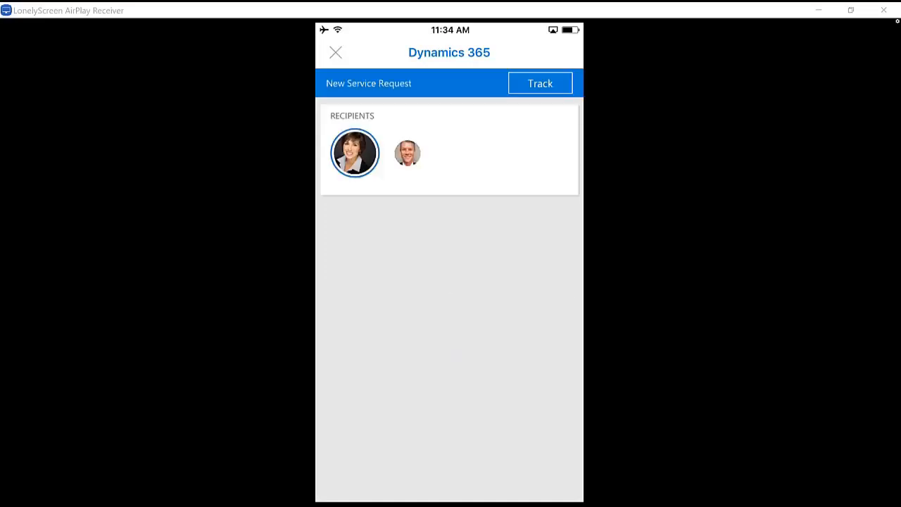
click(355, 153)
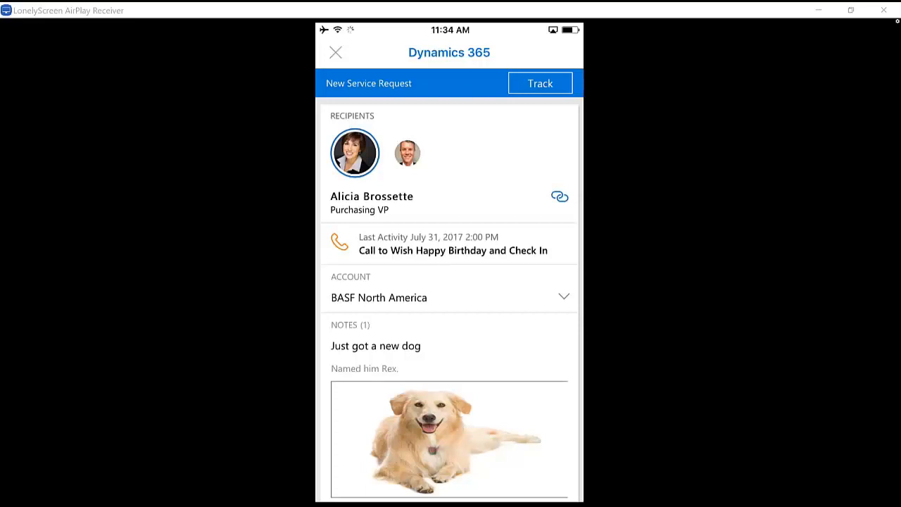
click(541, 81)
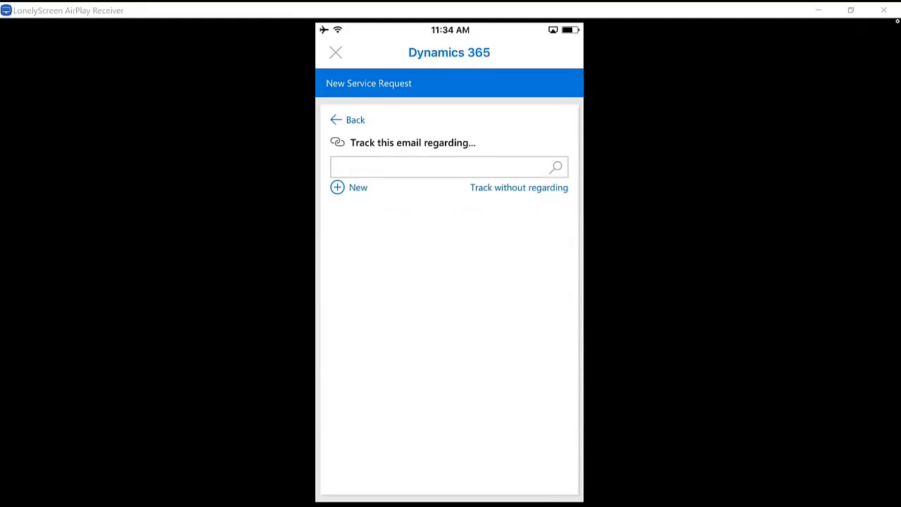
Open the BASF North America account from the tracking pane to reach its contacts.
click(358, 187)
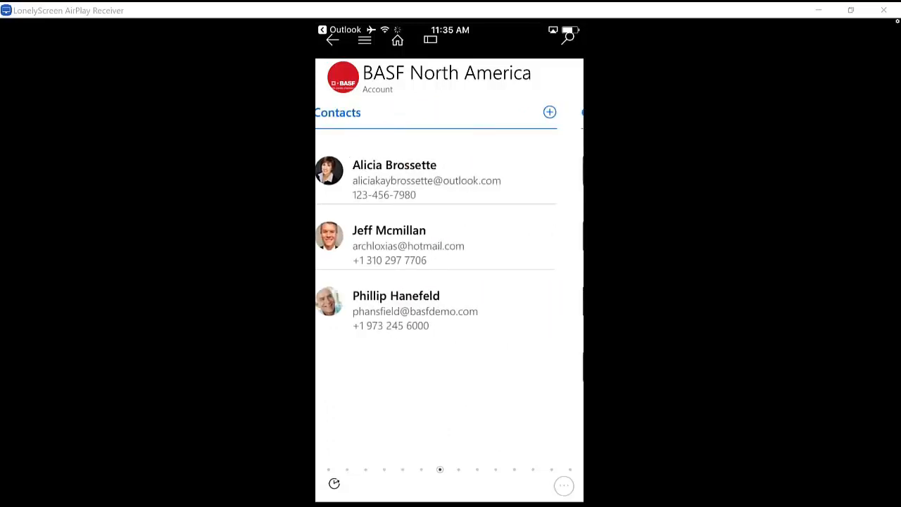
Swipe across the account panels toward the Open Opportunities Sales Pipeline chart.
scroll(left, 3)
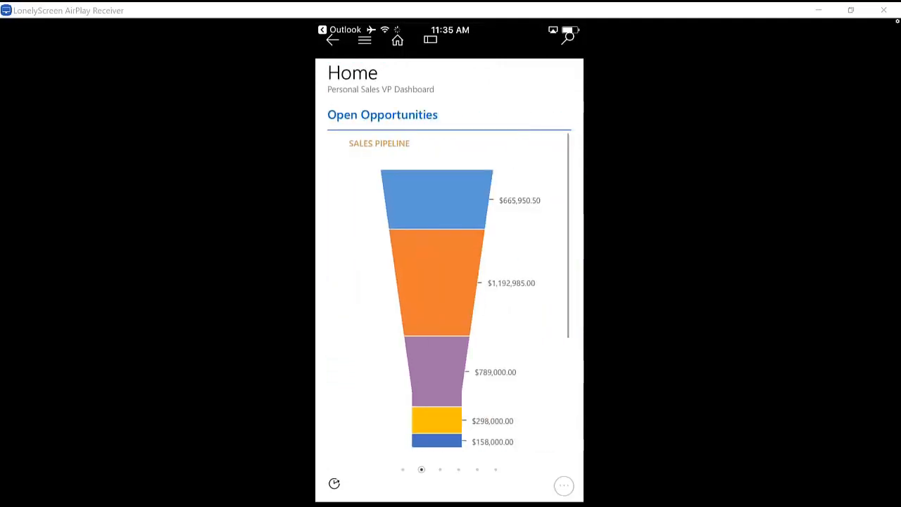
scroll(left, 3)
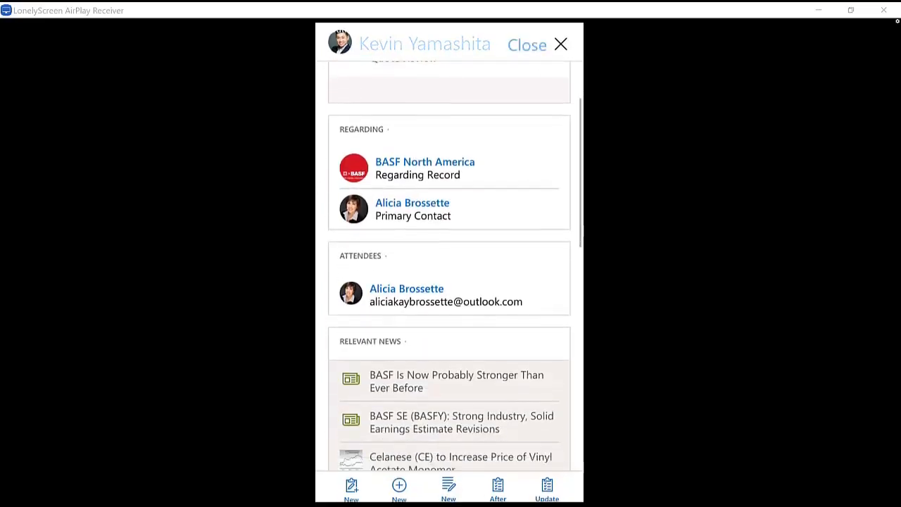
Scroll the Quote Review card, return to today's cards and close the relationship assistant.
scroll(down, 3)
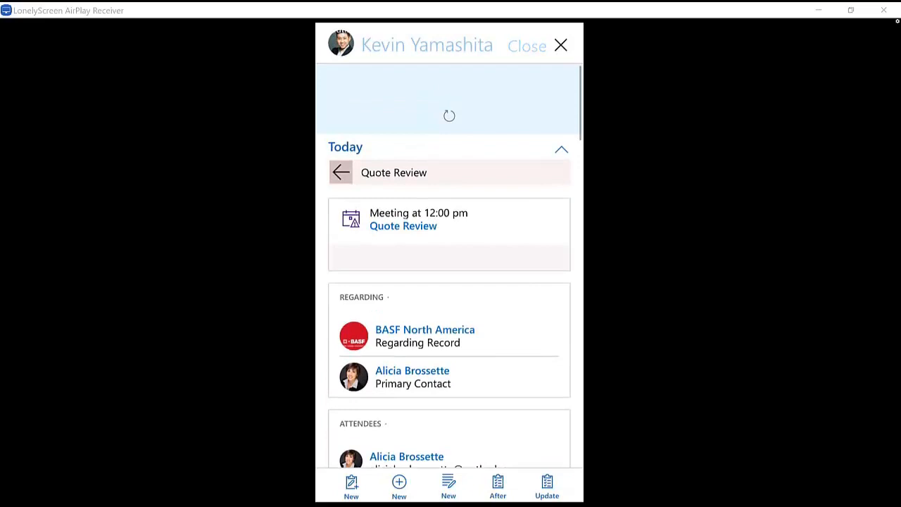
click(341, 172)
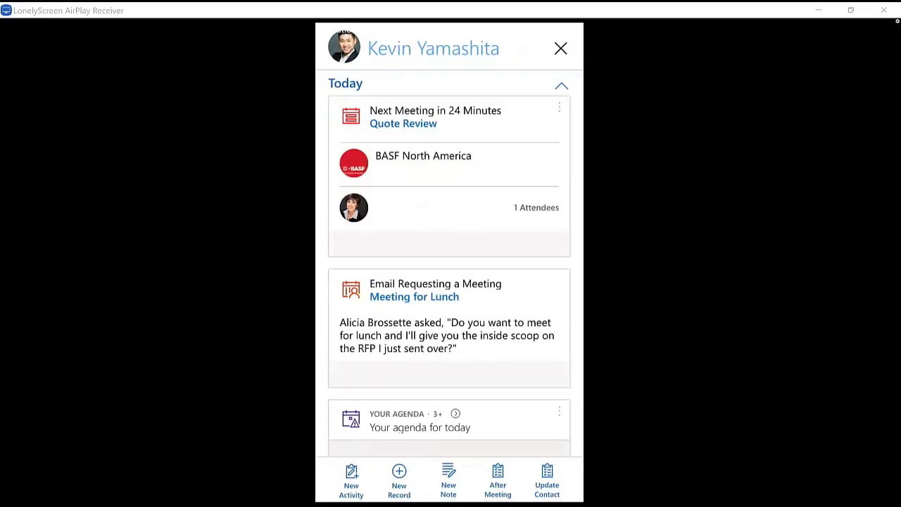
click(561, 48)
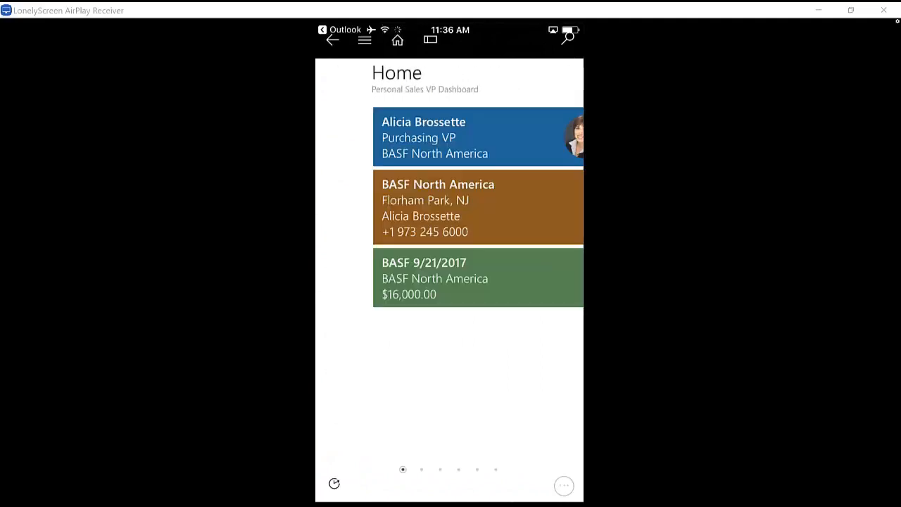
Open the BASF 9/21/2017 opportunity and swipe to its Stakeholders and Proposal Response Team.
click(435, 277)
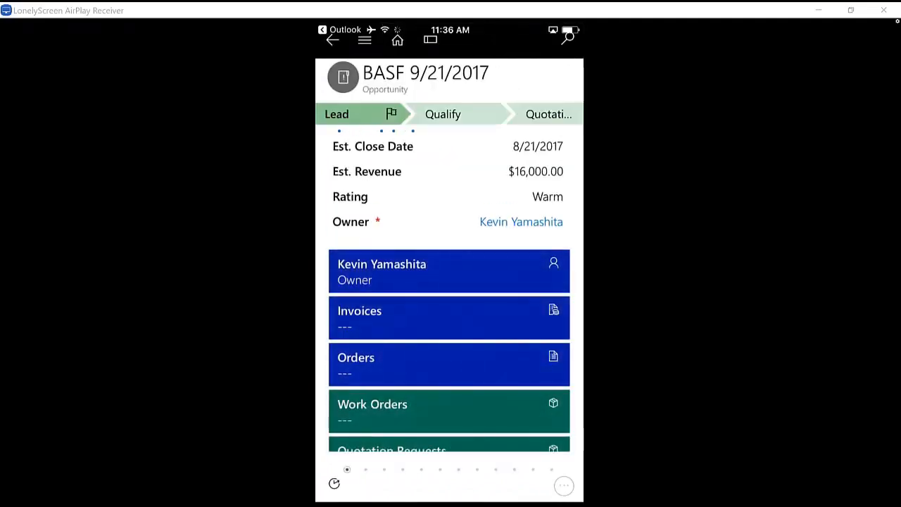
click(391, 113)
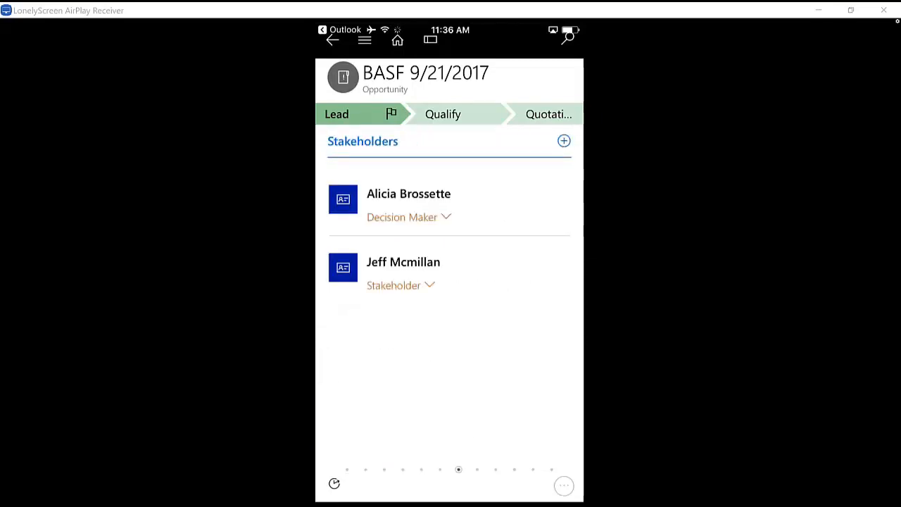
scroll(left, 3)
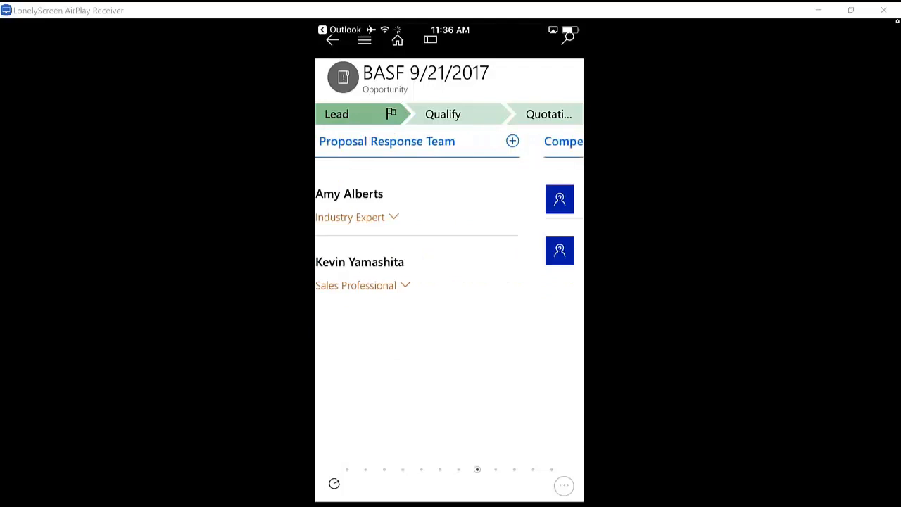
scroll(left, 3)
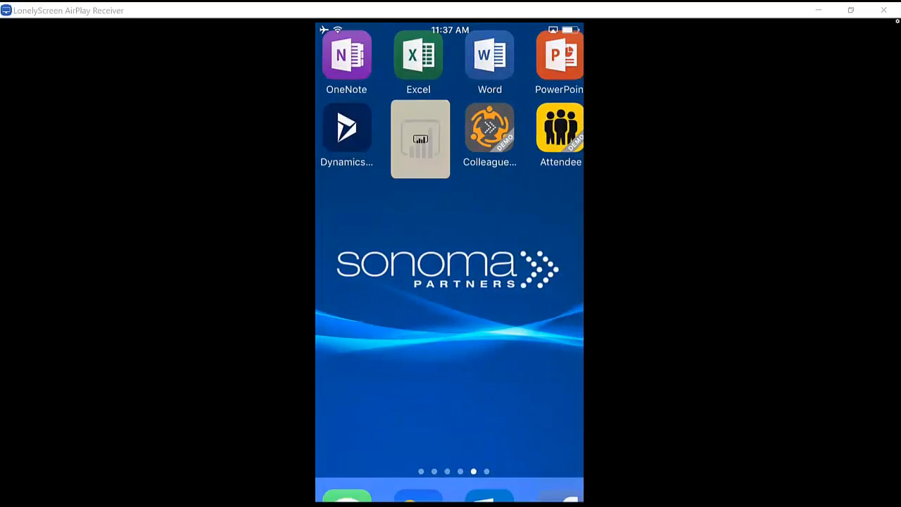
Open Power BI's Dynamics CRM Online Sales Manager dashboard and browse its revenue and sales leader tiles.
click(420, 140)
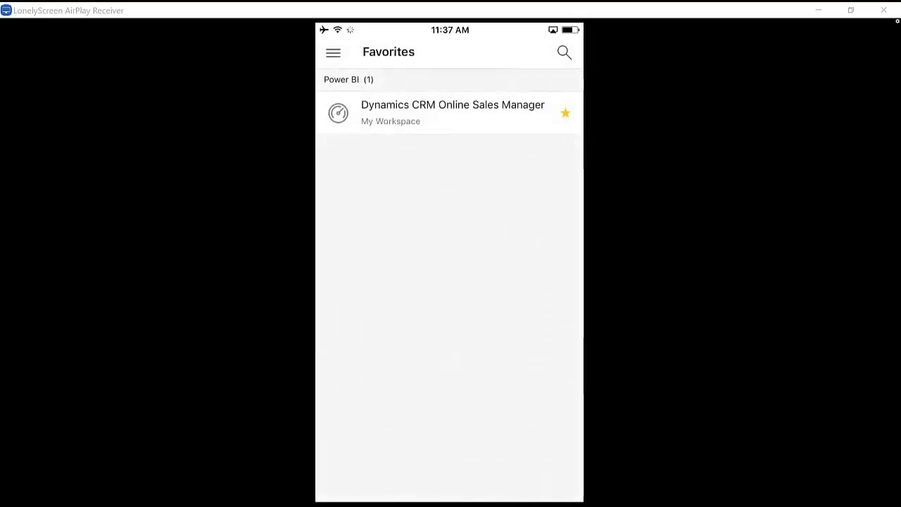
click(453, 112)
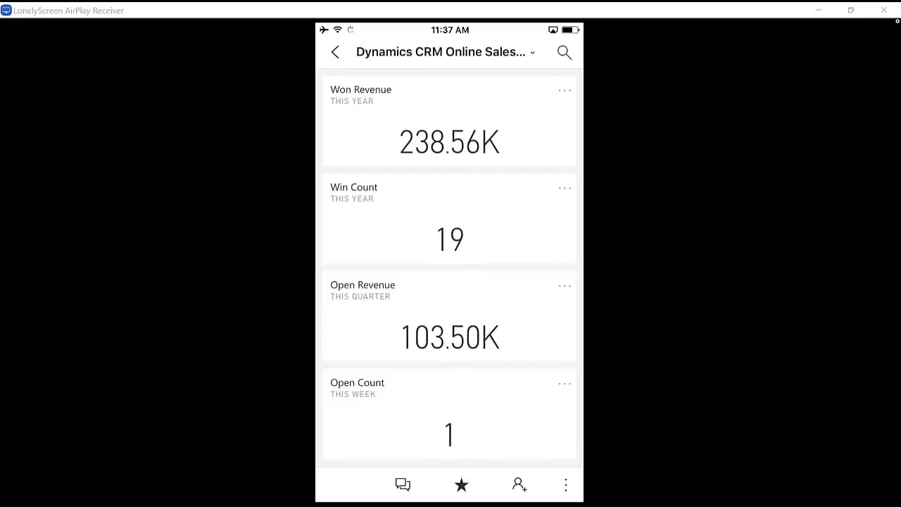
scroll(down, 3)
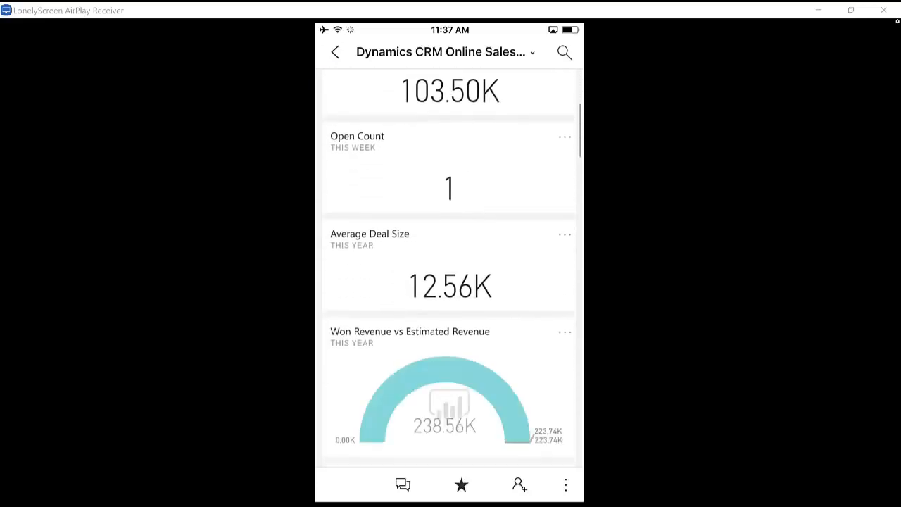
scroll(down, 3)
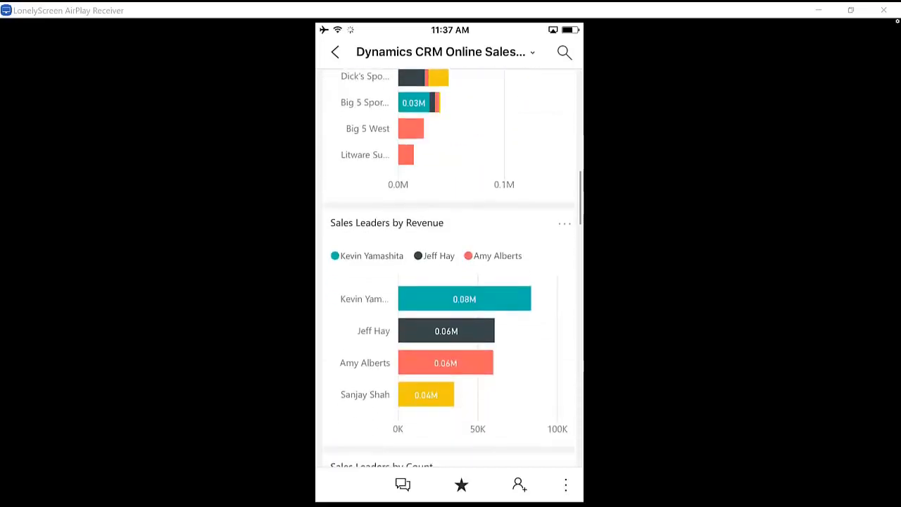
scroll(down, 3)
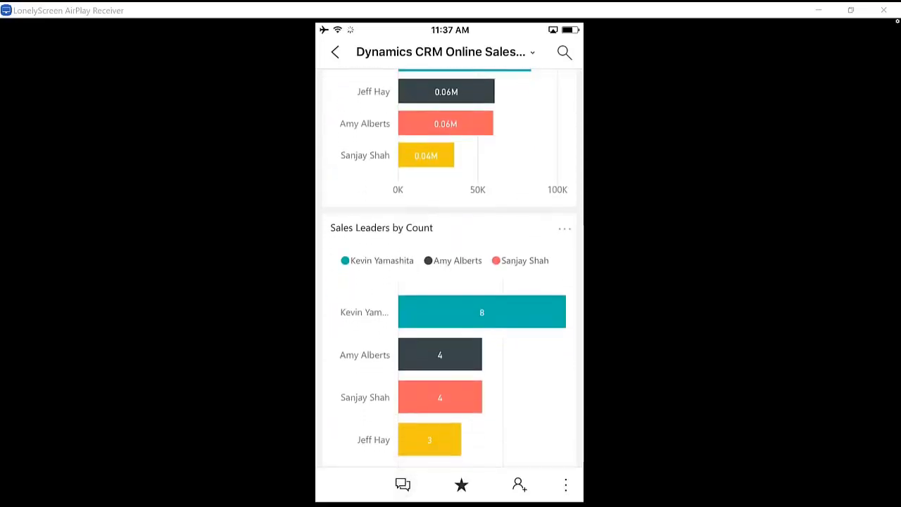
click(564, 51)
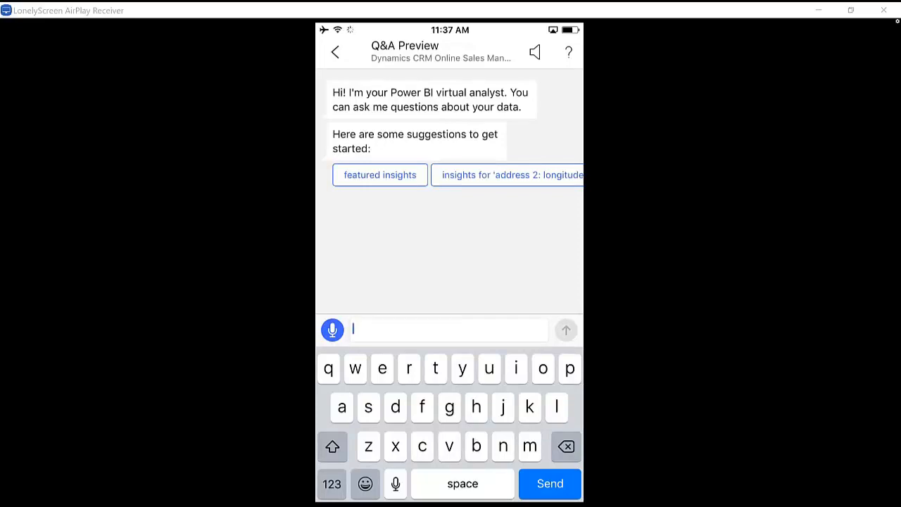
Ask Q&A for 'average deal size' with a 'by …' breakdown chosen from the suggestions.
text(aver)
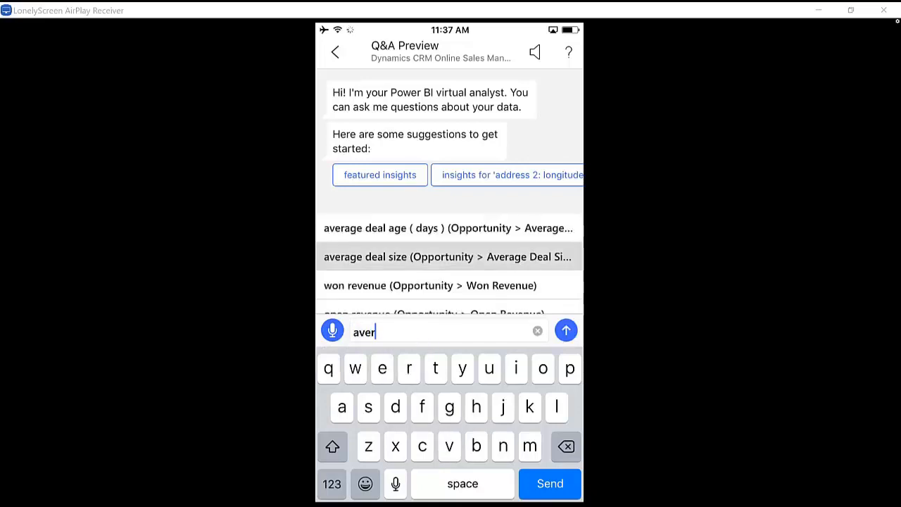
click(448, 256)
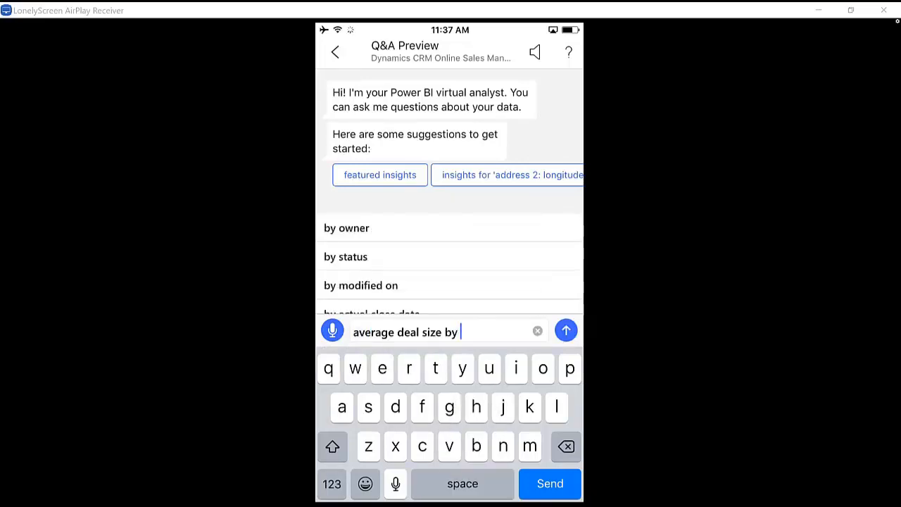
click(566, 330)
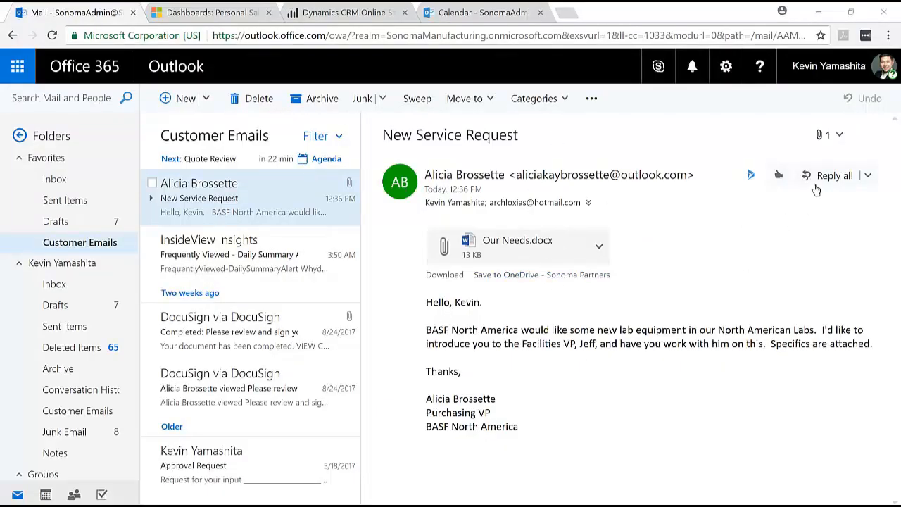
Reply all to the New Service Request email and insert a Dynamics 365 contact template.
click(833, 175)
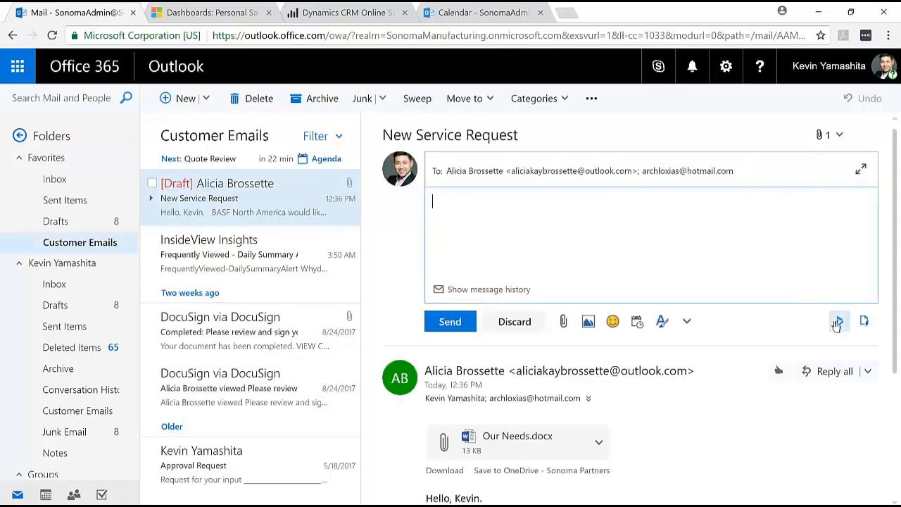
click(839, 321)
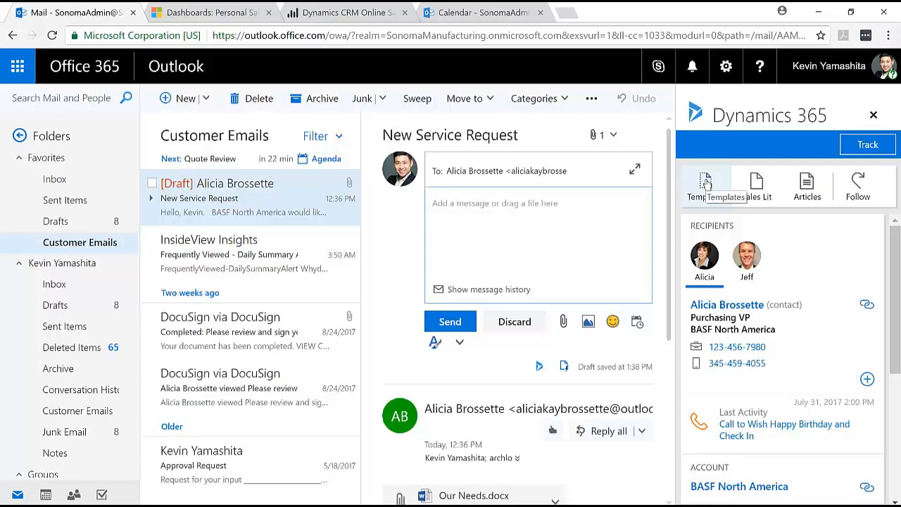
click(705, 186)
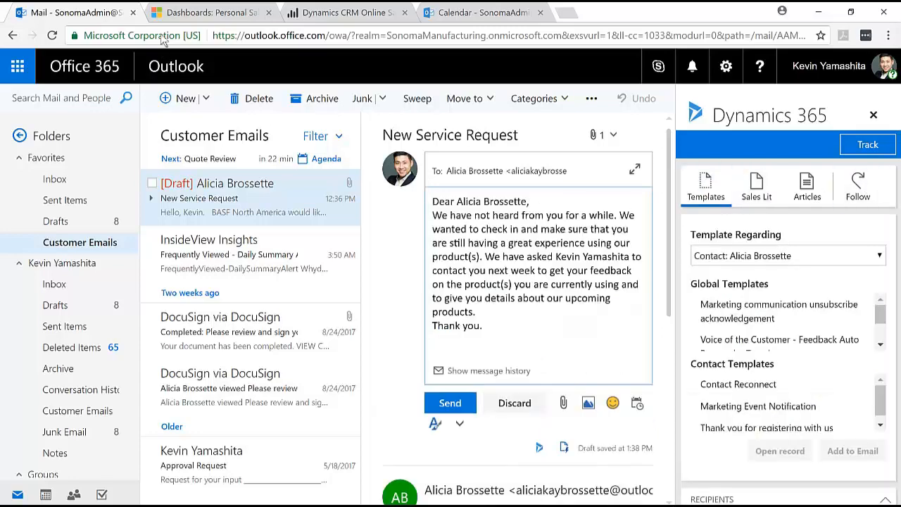
click(208, 11)
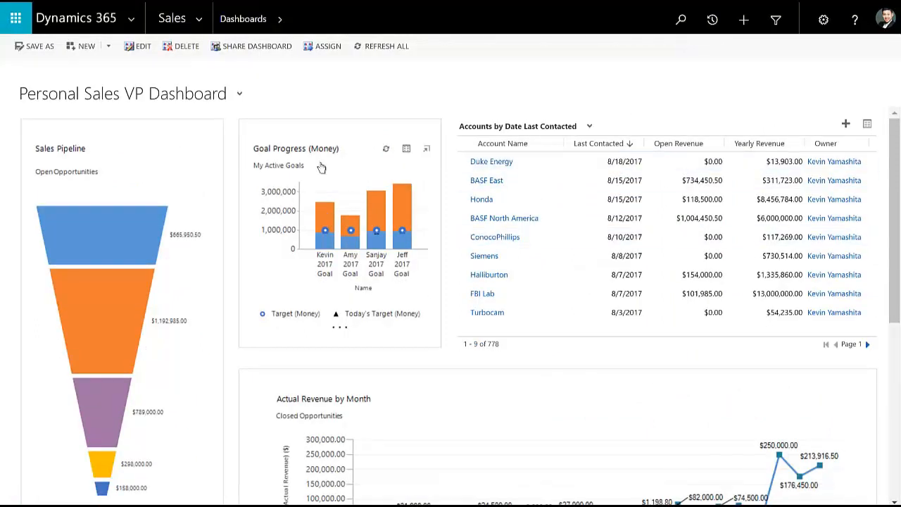
mouse_move(228, 177)
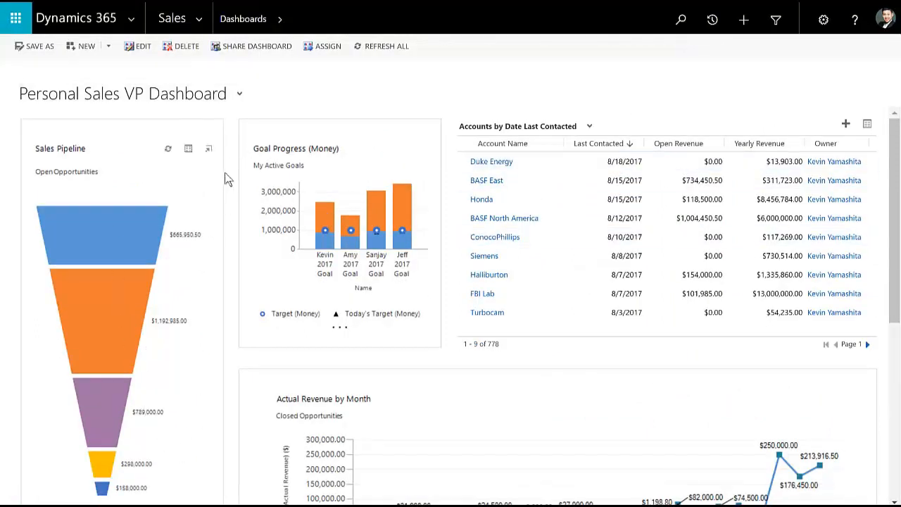
mouse_move(113, 232)
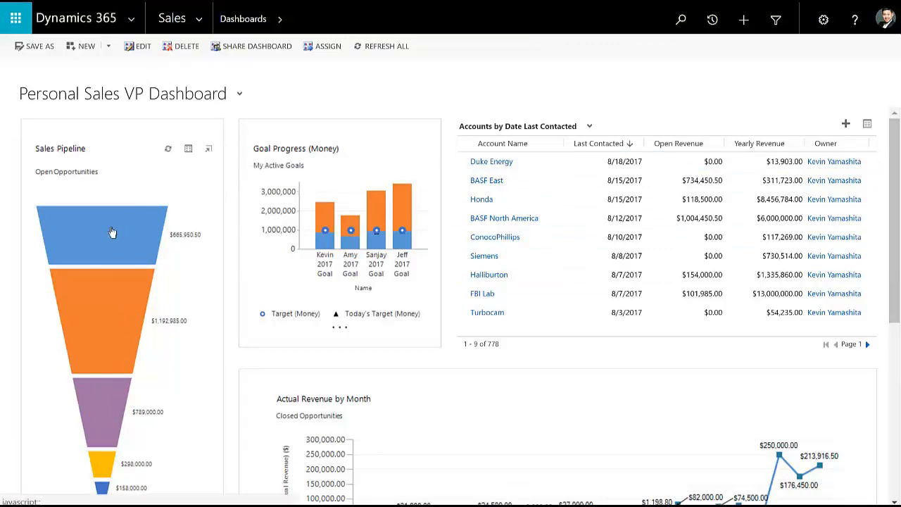
Drill the pipeline's Qualify stage down by Account, then show the recent records list.
scroll(down, 3)
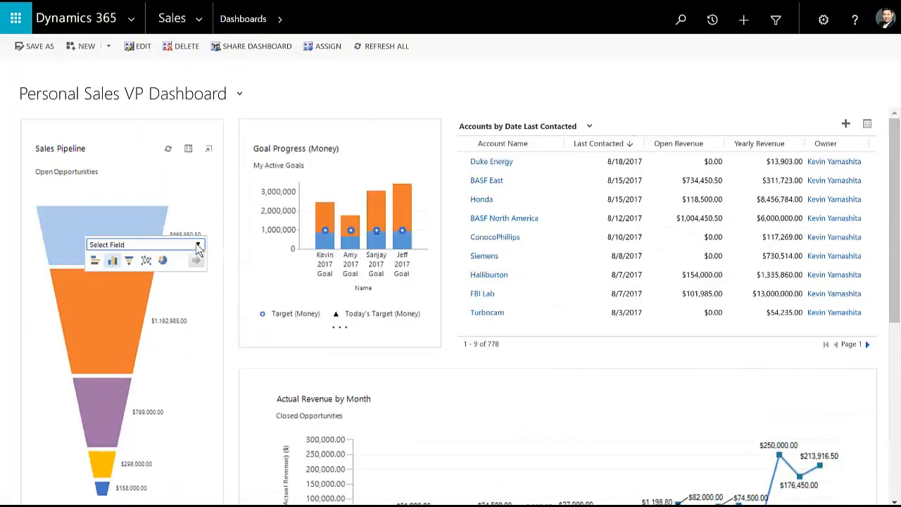
click(144, 244)
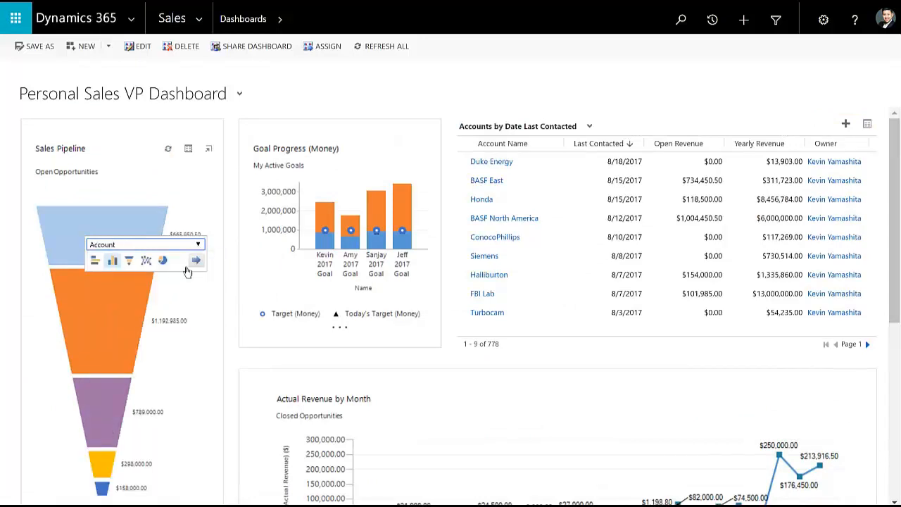
click(197, 259)
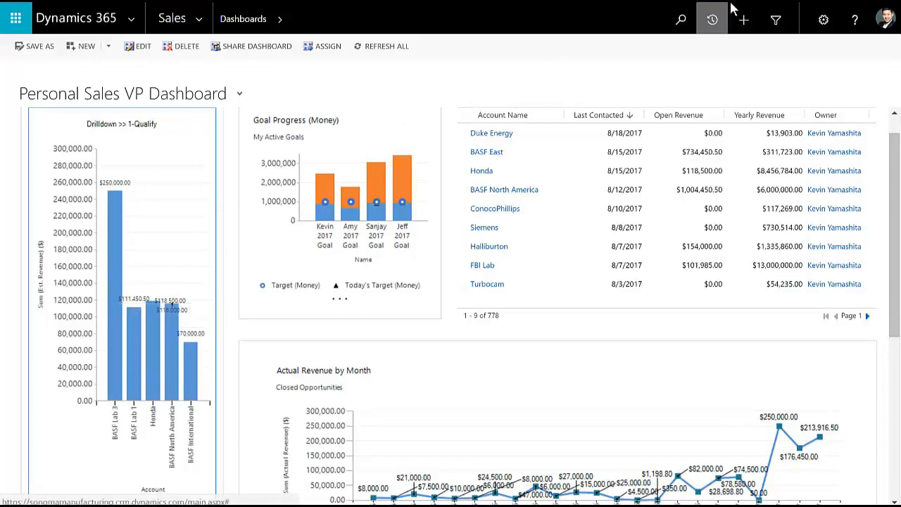
click(712, 20)
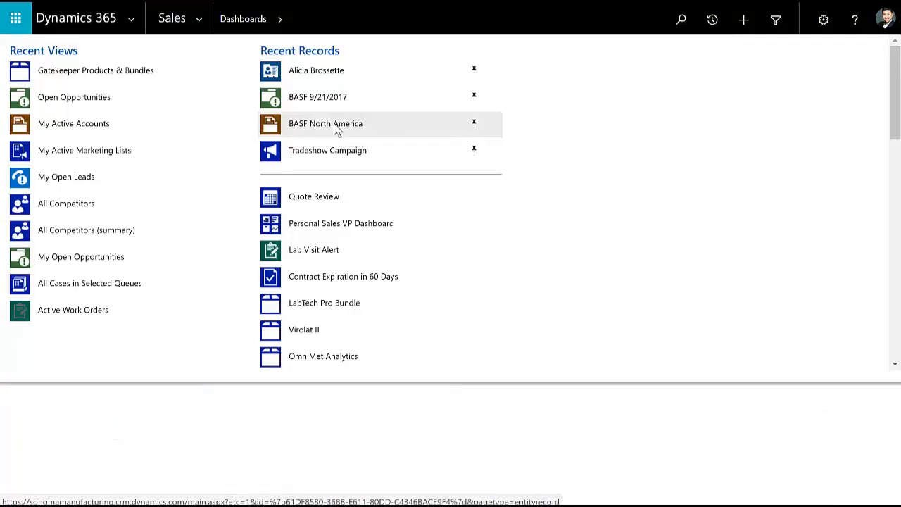
Open BASF North America from Recent Records and scroll its form down to Order Information.
click(325, 123)
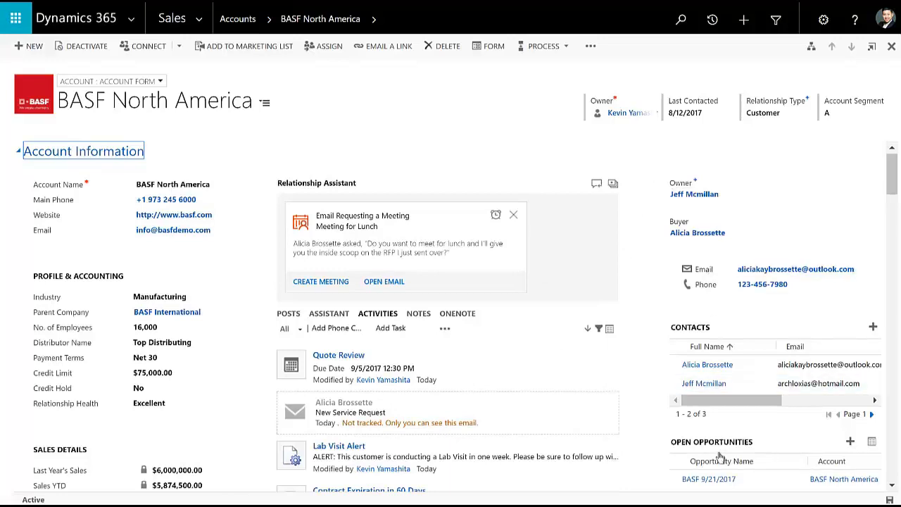
scroll(down, 3)
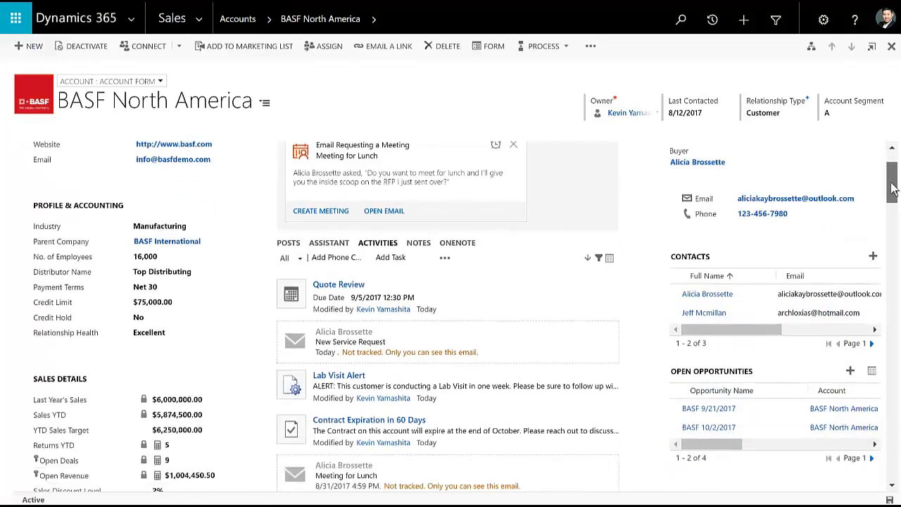
scroll(down, 3)
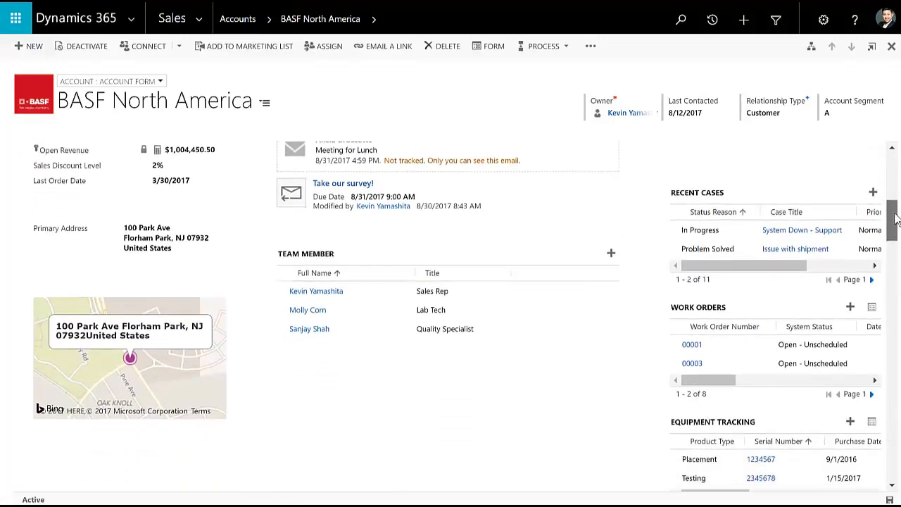
scroll(down, 3)
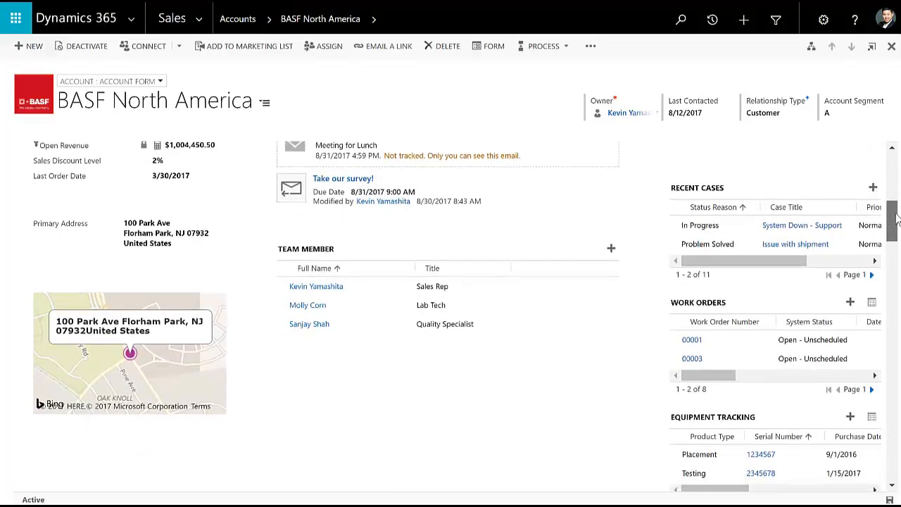
scroll(down, 3)
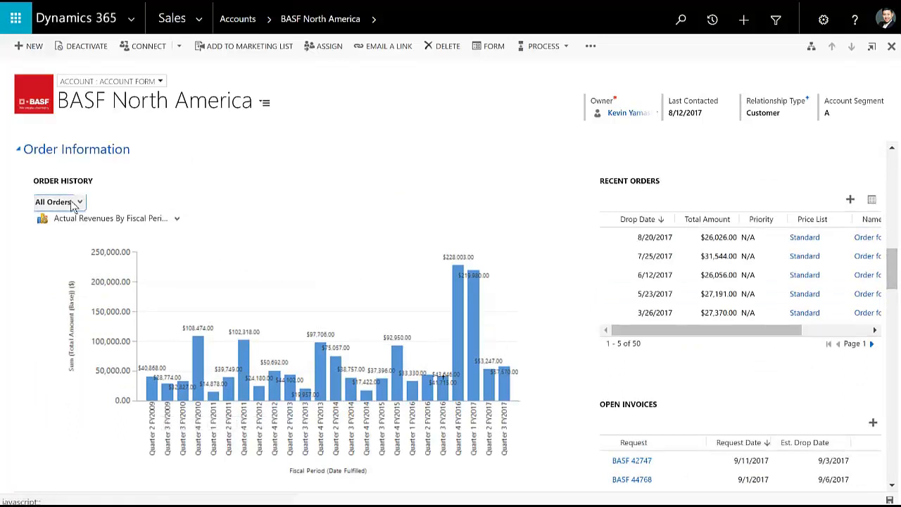
Switch BASF North America to 2 Year Order History and scroll through Sales Performance, Account Forecast and Inside View.
click(59, 203)
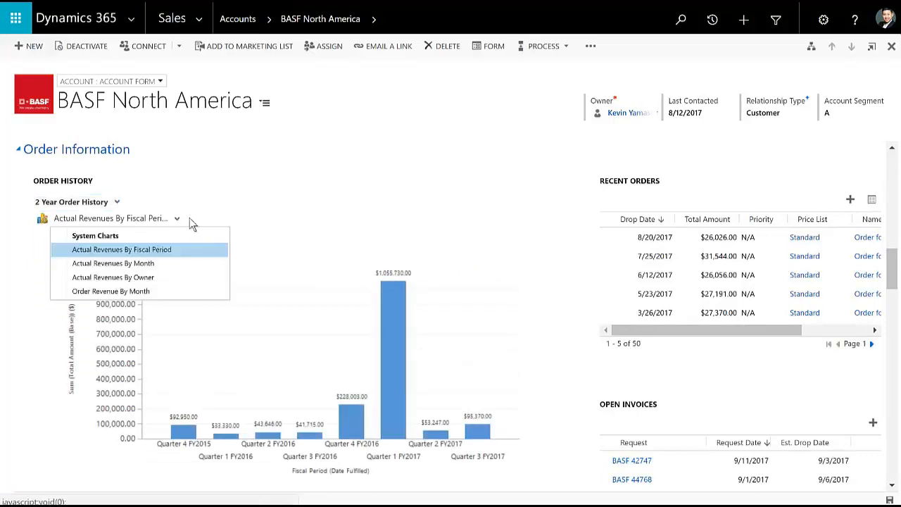
scroll(down, 3)
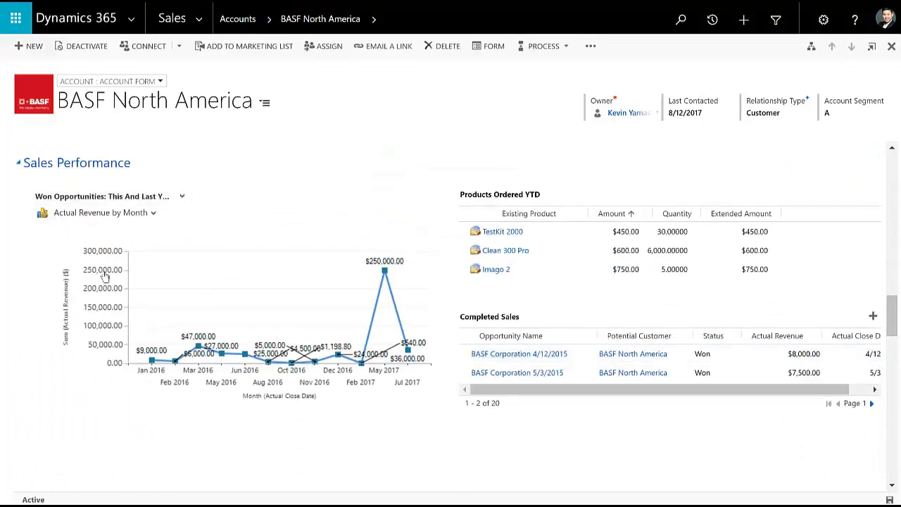
mouse_move(456, 391)
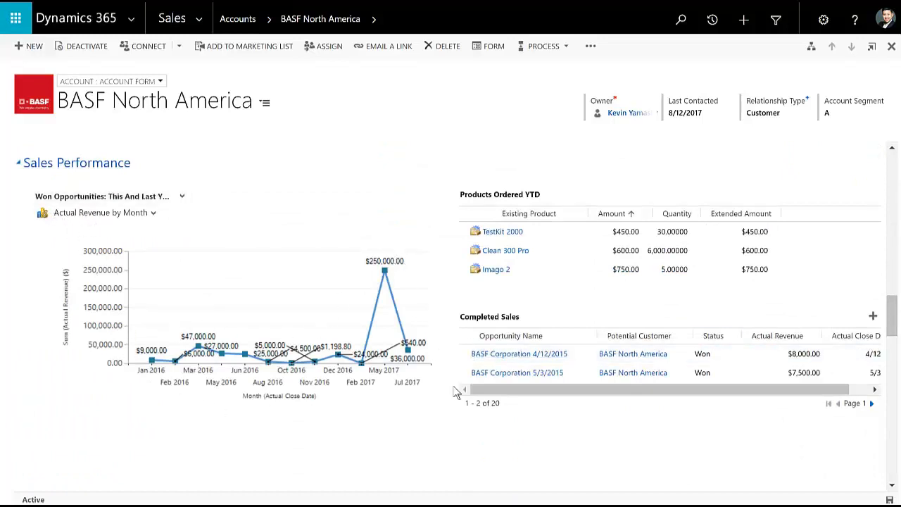
mouse_move(528, 294)
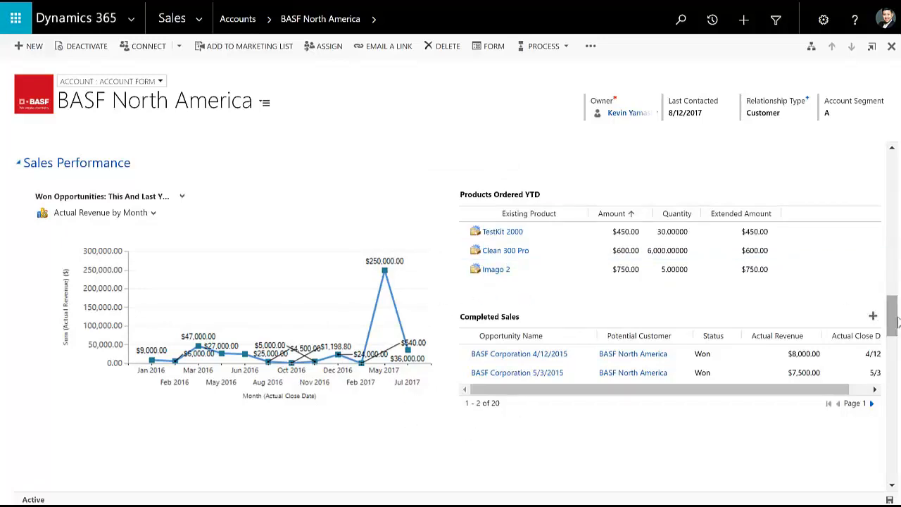
scroll(down, 3)
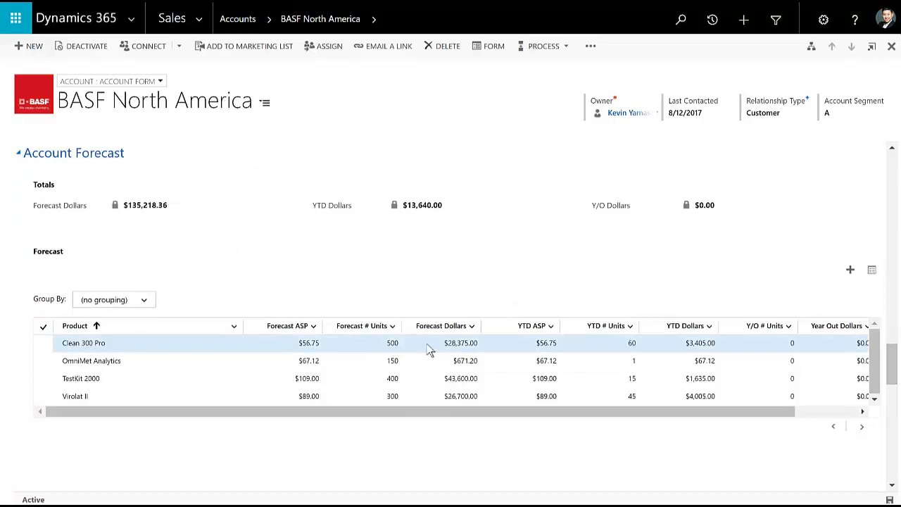
scroll(down, 3)
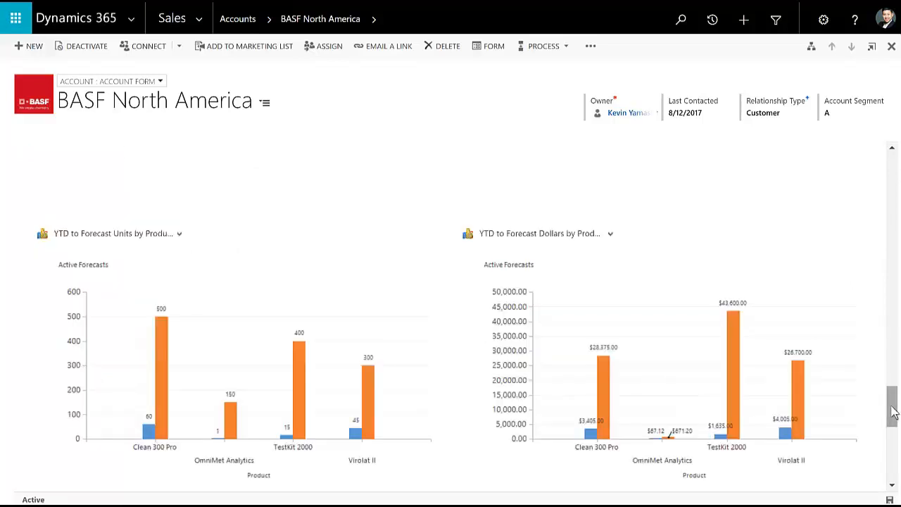
scroll(down, 3)
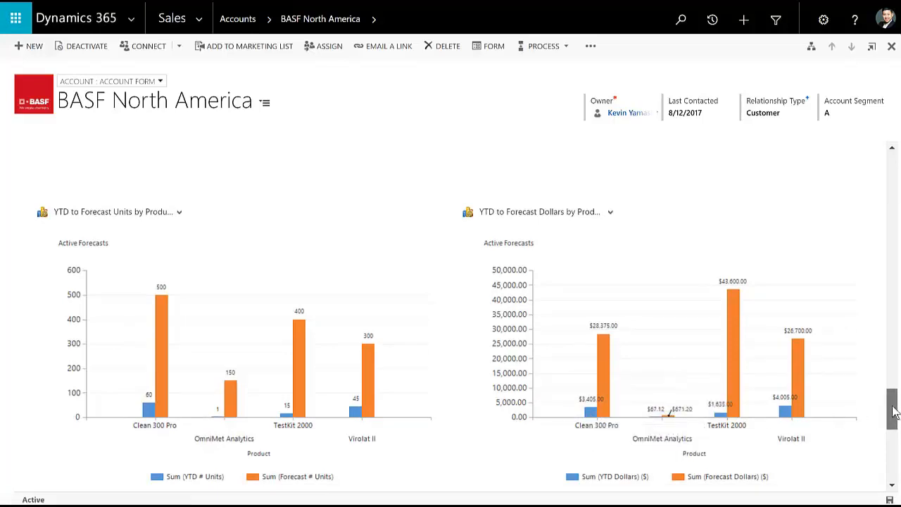
scroll(down, 3)
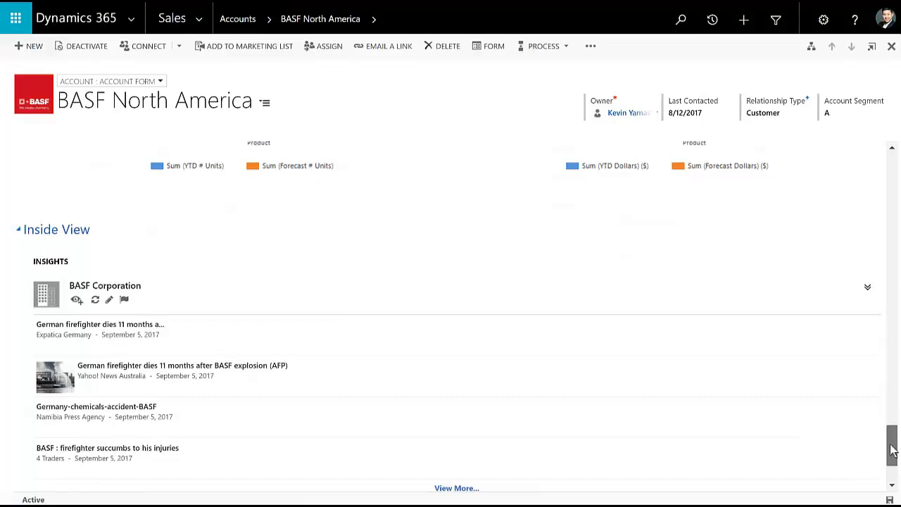
scroll(down, 3)
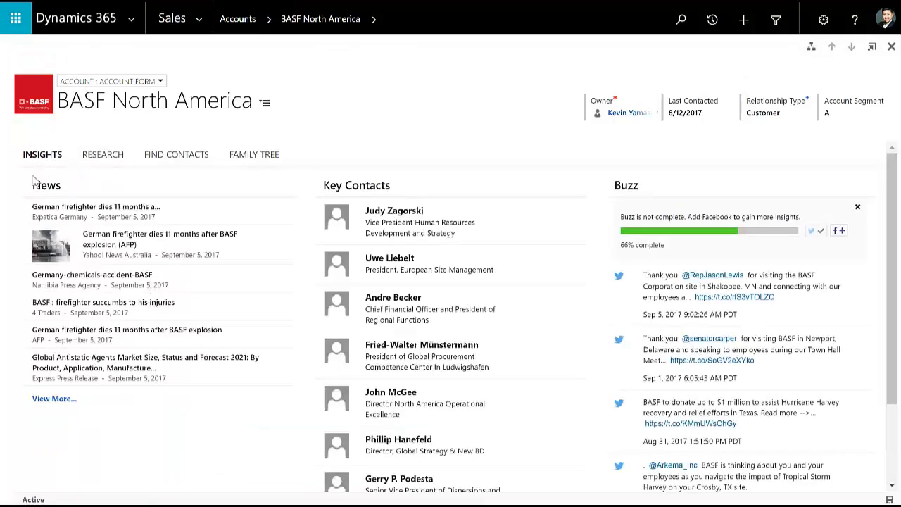
mouse_move(487, 186)
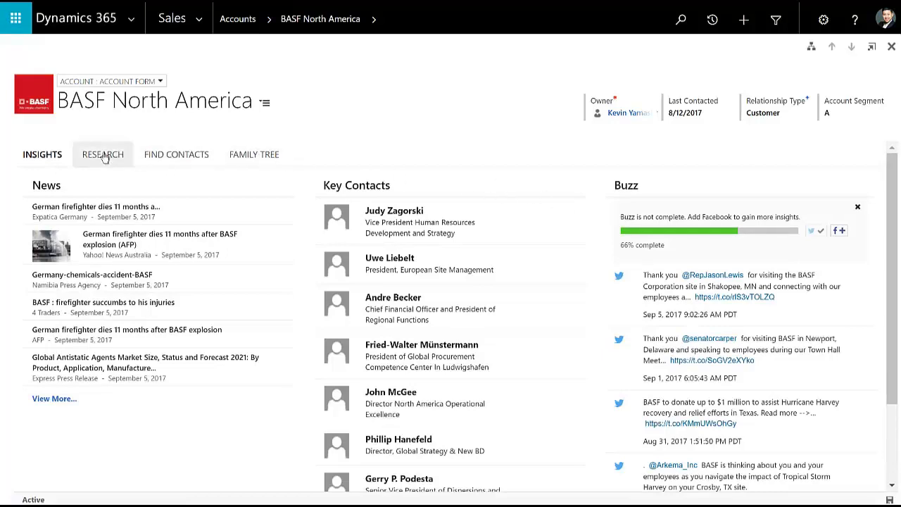
Show the Research details of BASF North America in the Inside View panel.
click(102, 153)
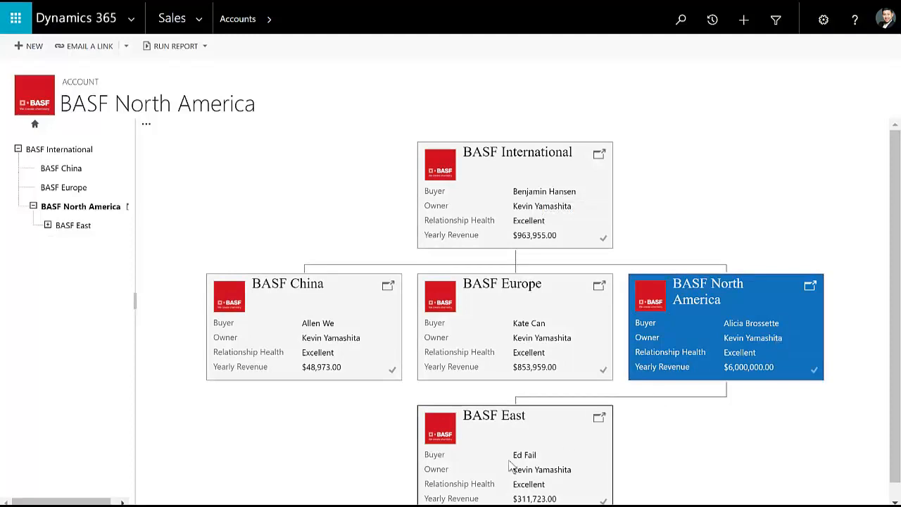
Expand BASF East to show its three labs, then list the recent records.
click(48, 225)
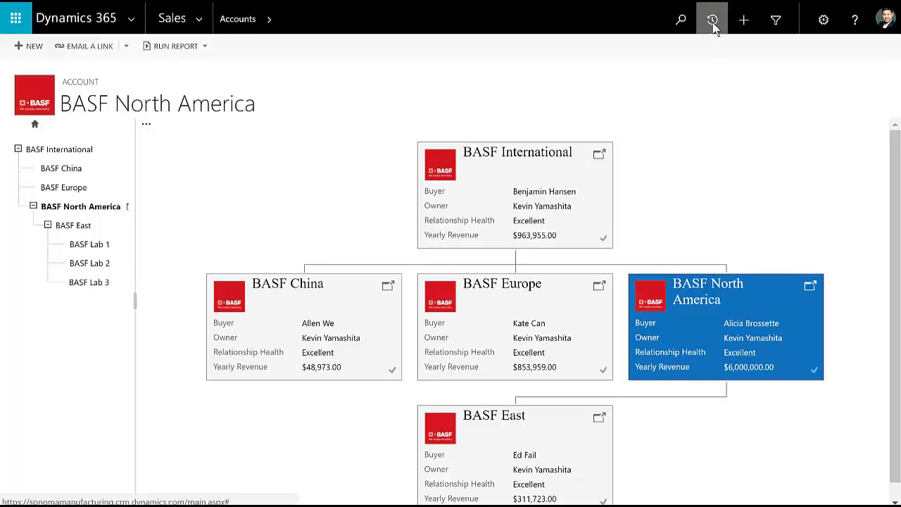
click(712, 20)
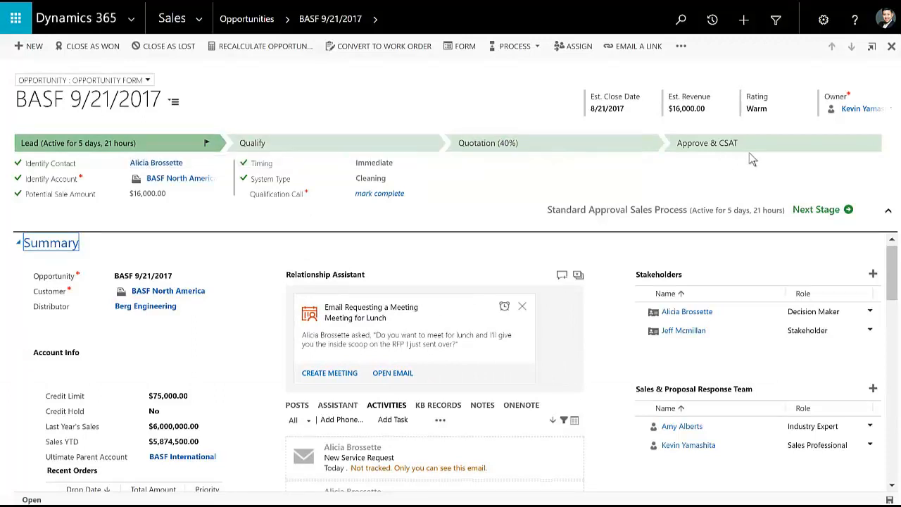
mouse_move(493, 143)
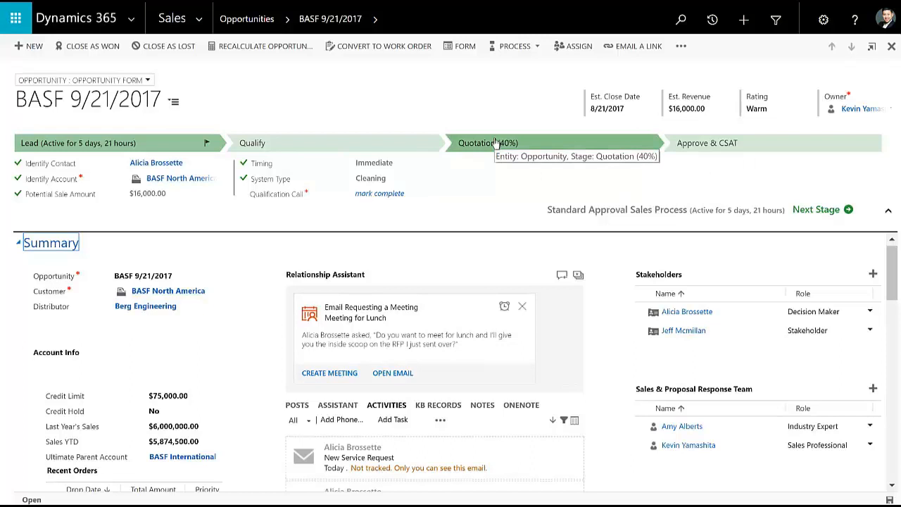
Enter a 20% discount at the Quotation stage and view the resulting Discount Approval stage and process options.
click(489, 142)
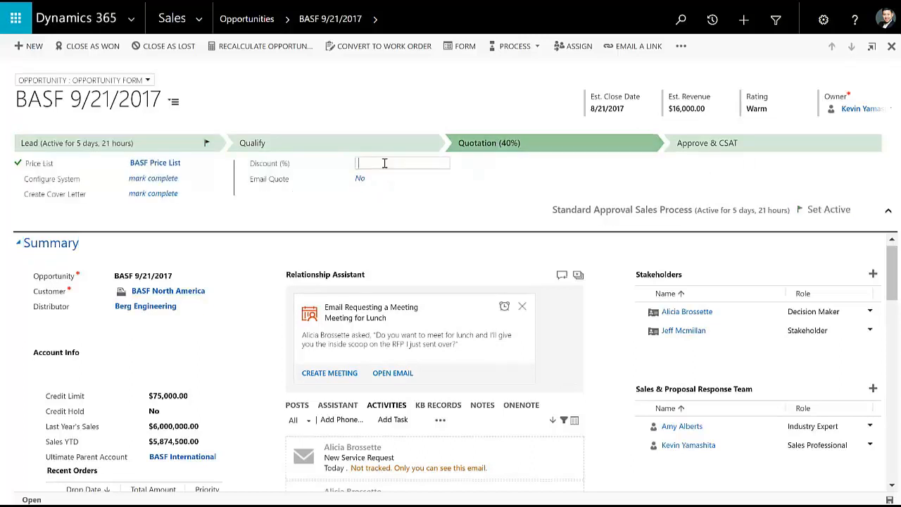
text(20.00)
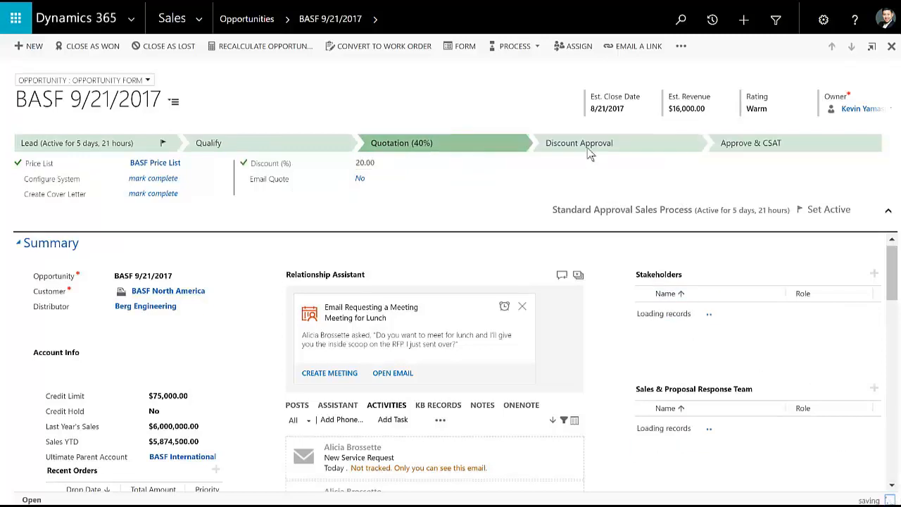
click(579, 144)
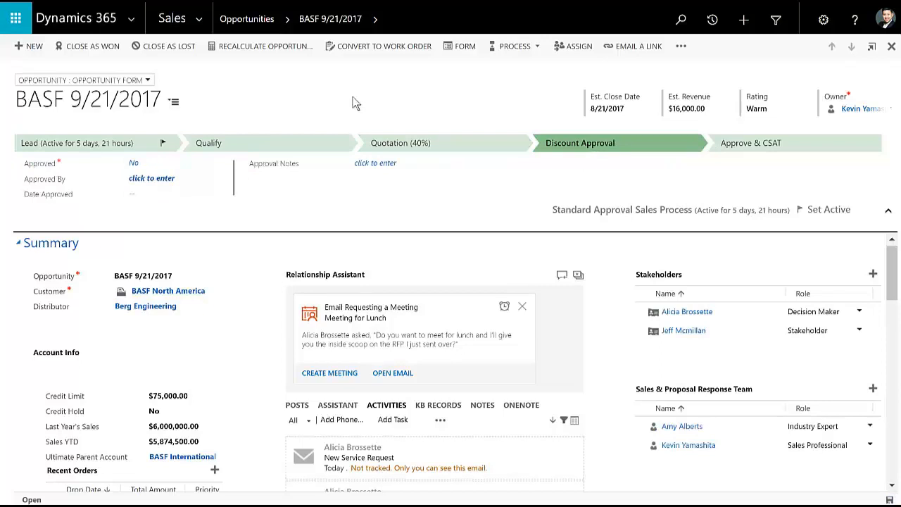
click(515, 45)
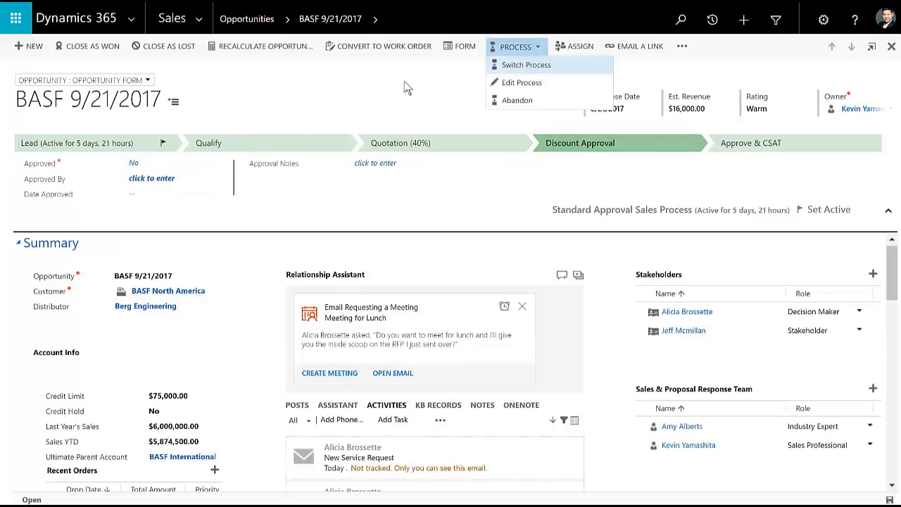
click(515, 45)
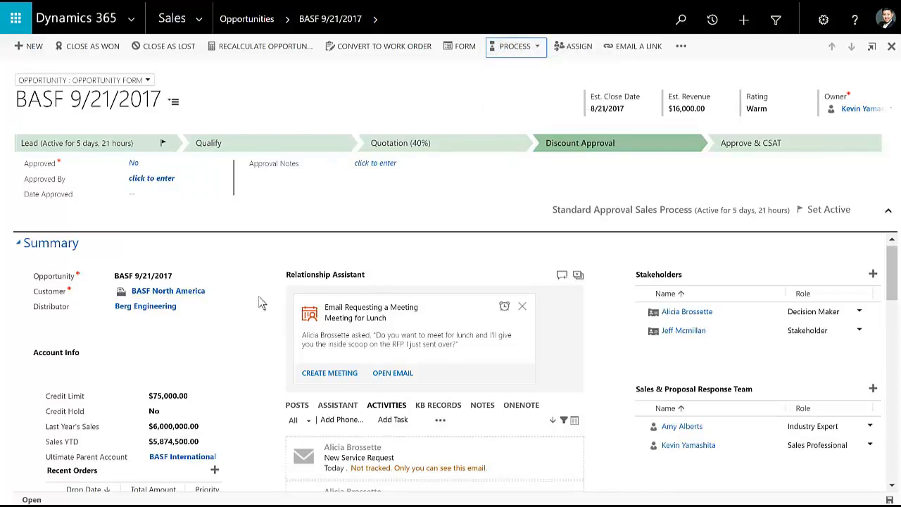
Scroll the BASF 9/21/2017 opportunity down to its four product line items and list its related areas.
scroll(down, 3)
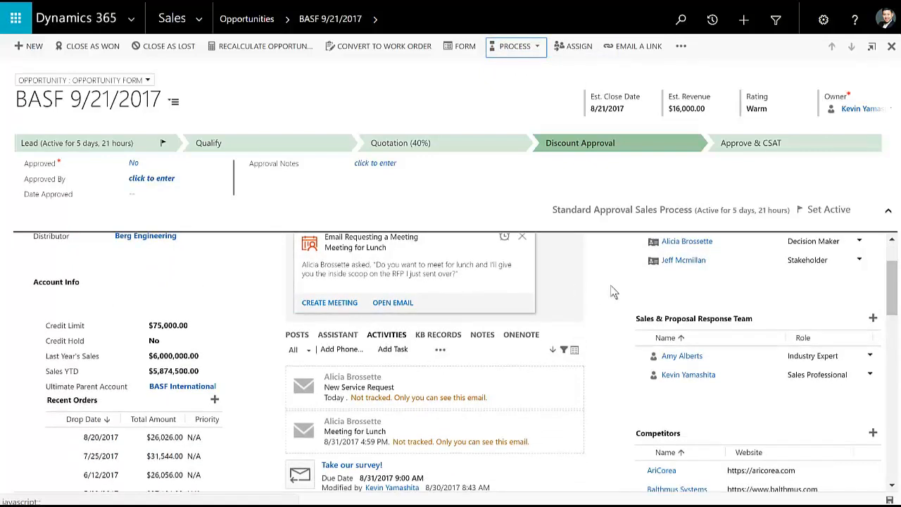
click(870, 241)
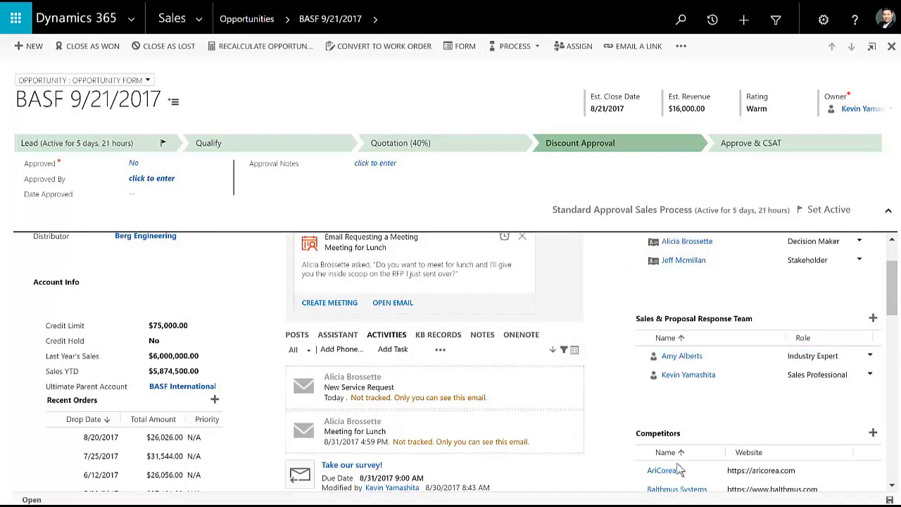
scroll(down, 3)
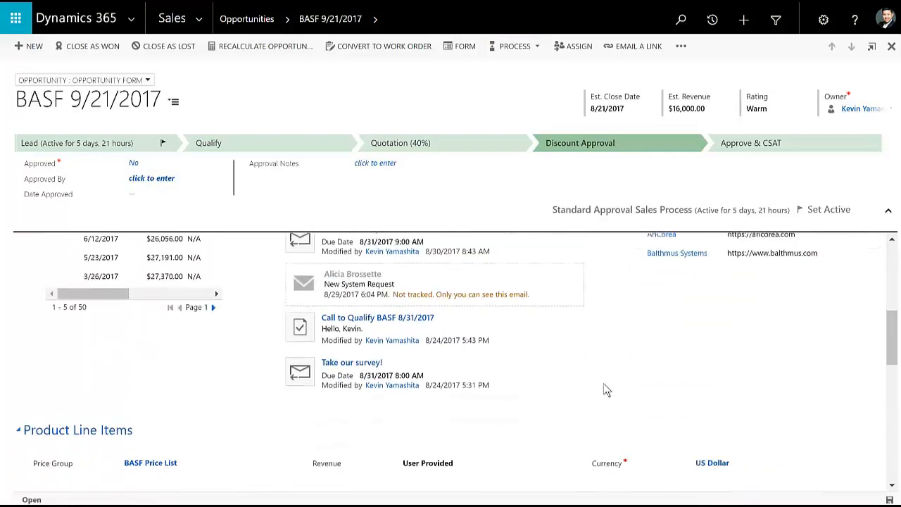
scroll(down, 3)
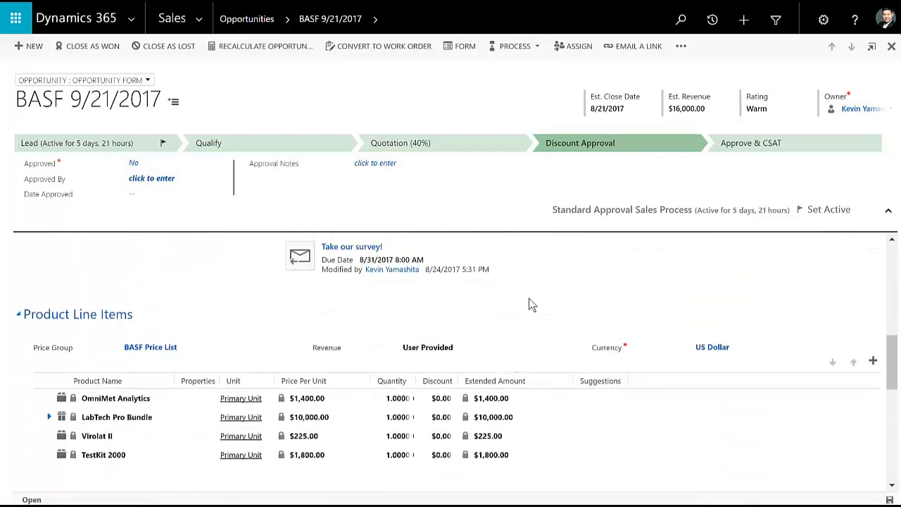
click(374, 18)
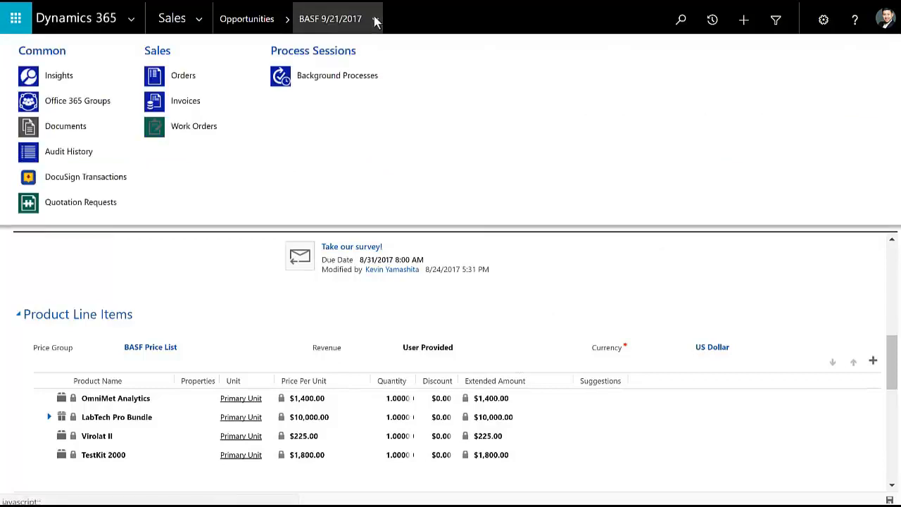
Show the opportunity's Office 365 group with its conversations, calendar, documents and members.
click(376, 19)
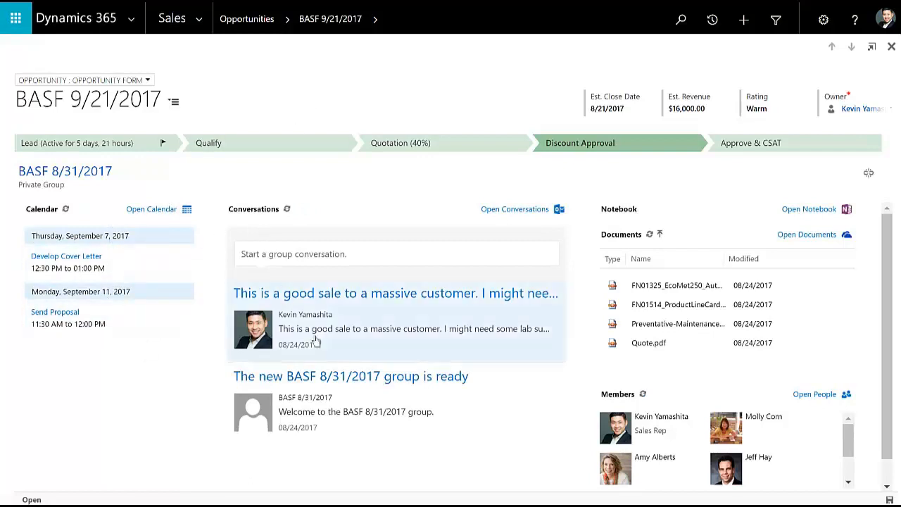
mouse_move(380, 354)
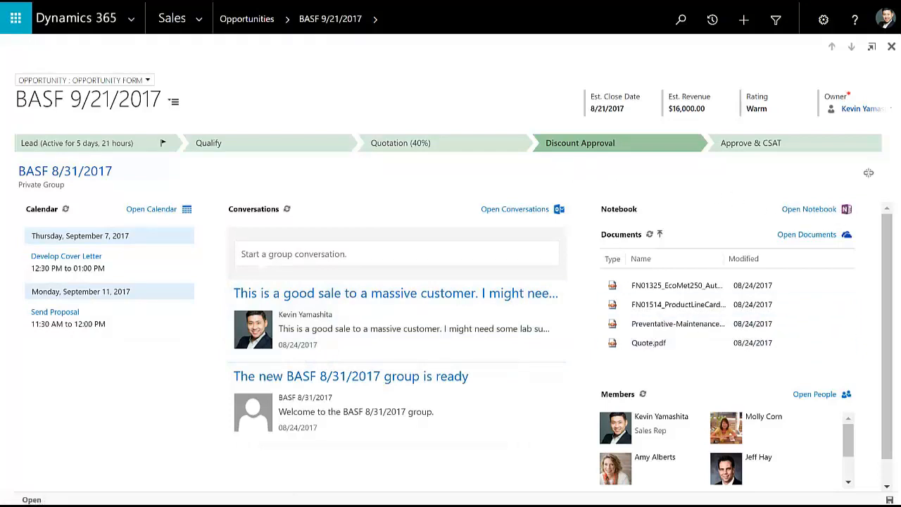
Go to the Personal Sales VP Dashboard via Sales > Dashboards and scroll to the Sales Pipeline chart.
click(172, 18)
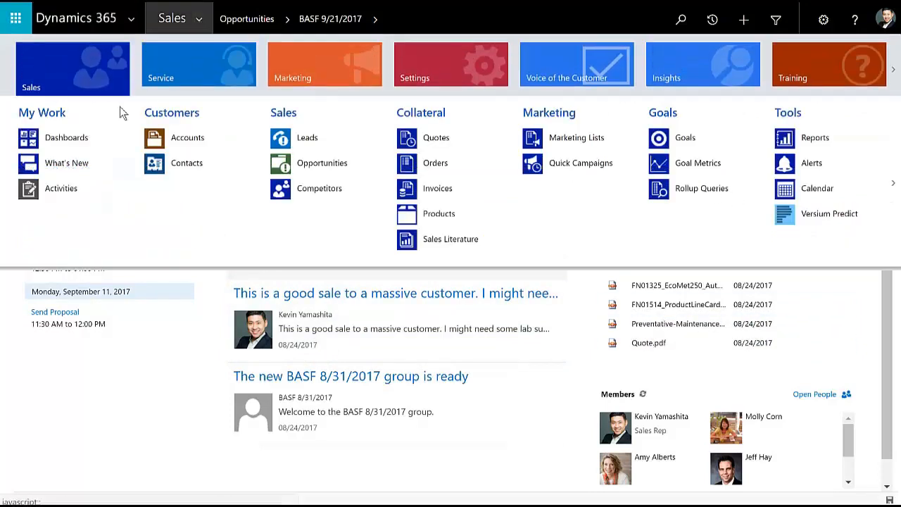
click(66, 137)
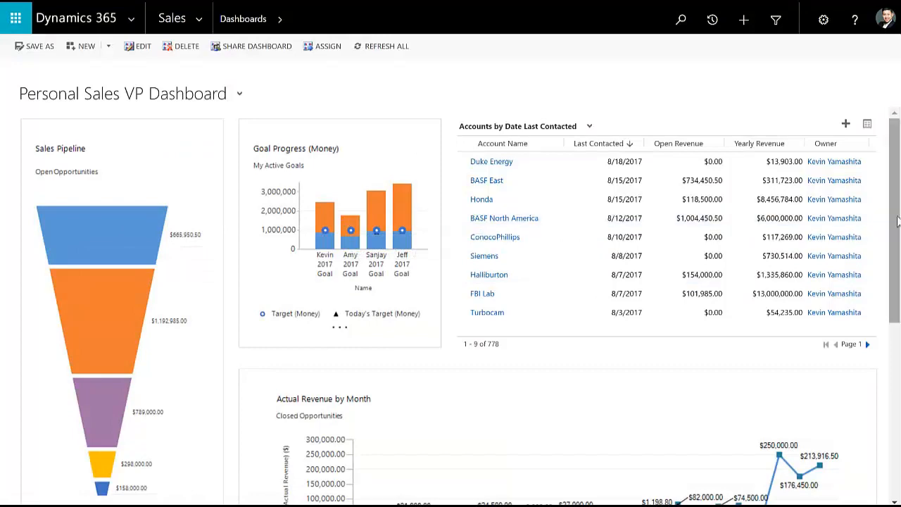
scroll(down, 3)
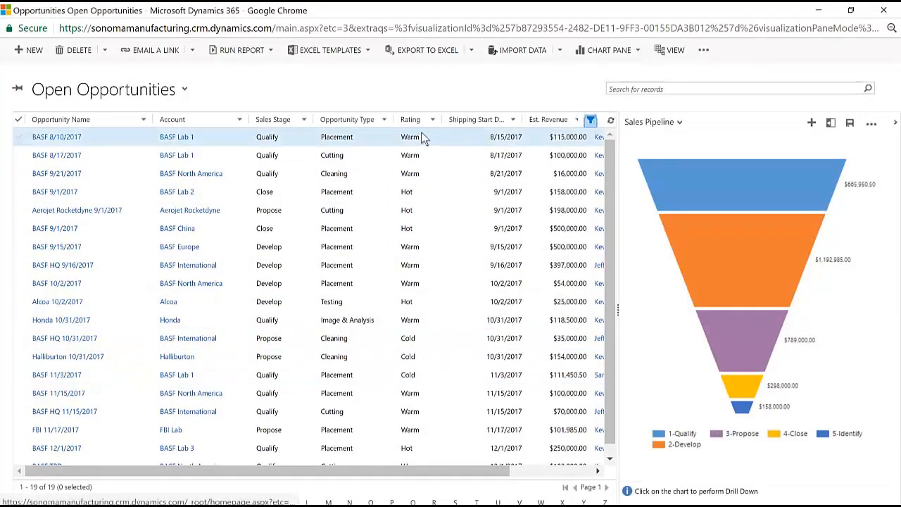
Filter Open Opportunities to Hot and Warm ratings and chart Develop-stage revenue by Account as columns.
click(432, 118)
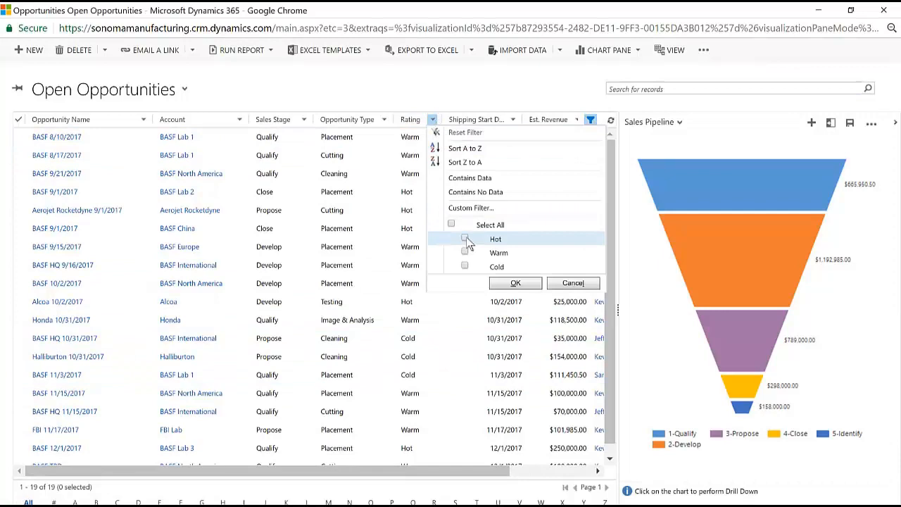
click(465, 252)
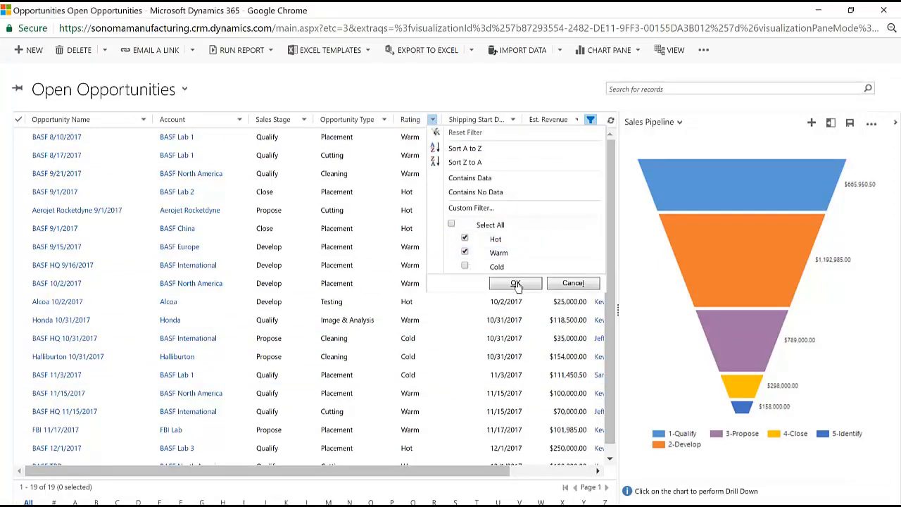
click(515, 282)
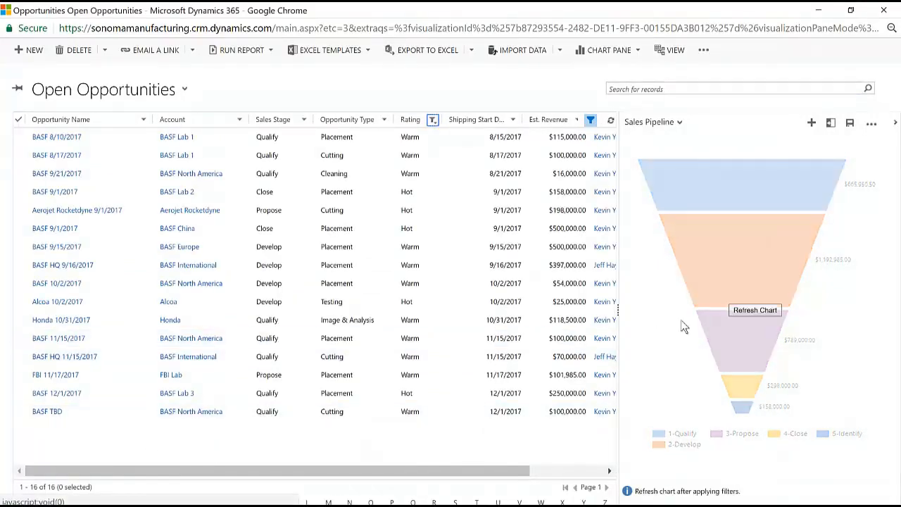
click(755, 309)
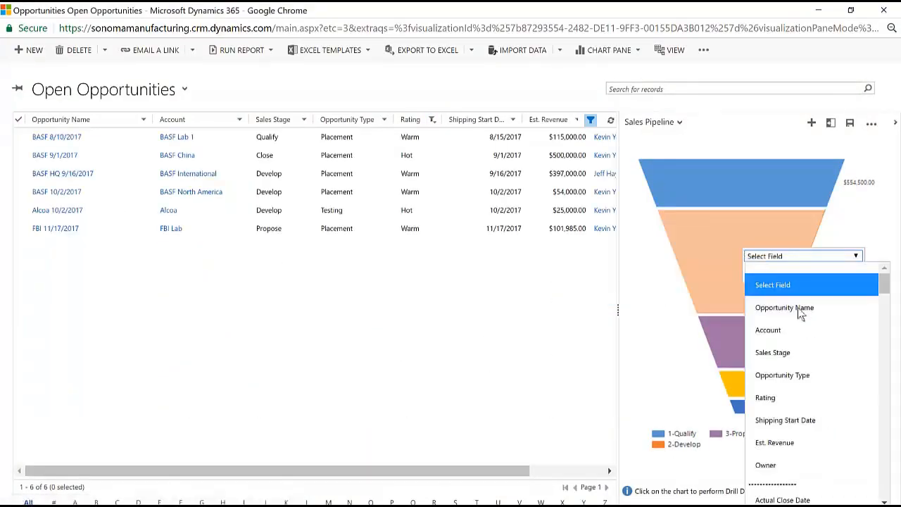
click(767, 330)
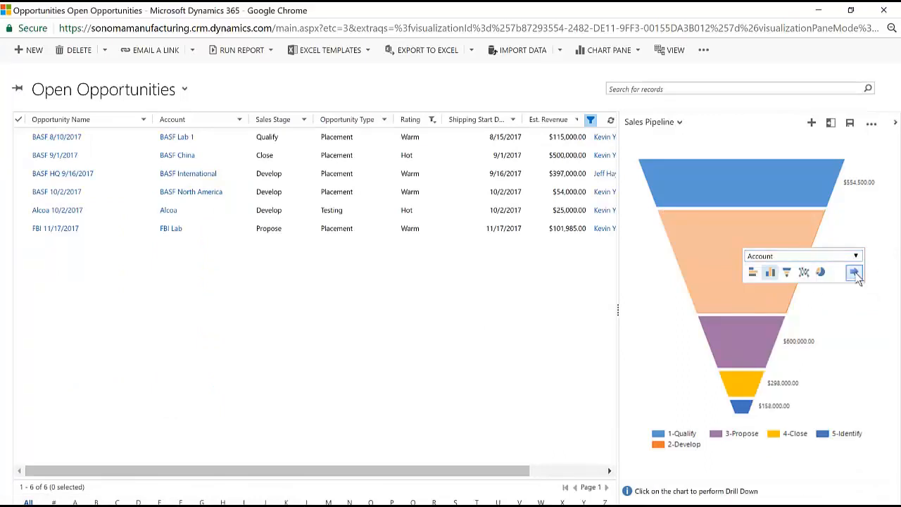
click(853, 273)
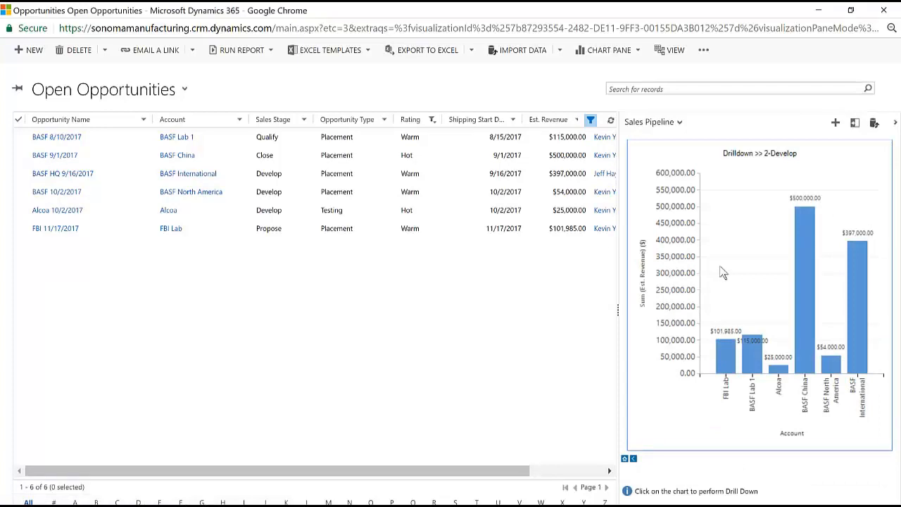
Clear the filters, refresh the Sales Pipeline chart and export the full opportunity list to Excel.
click(57, 137)
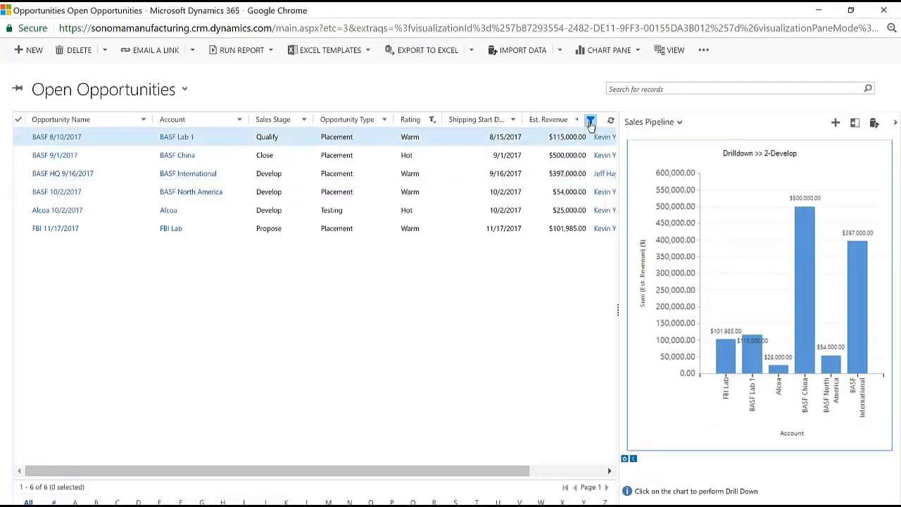
click(590, 119)
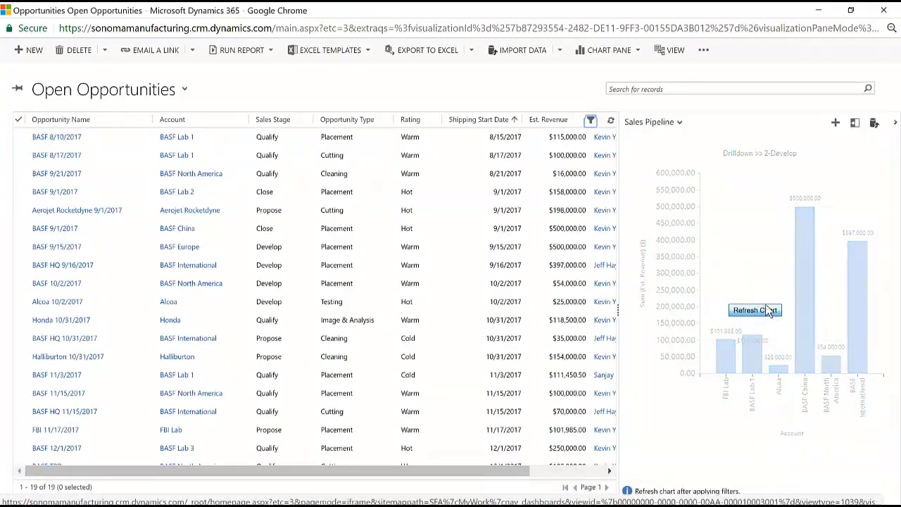
click(754, 310)
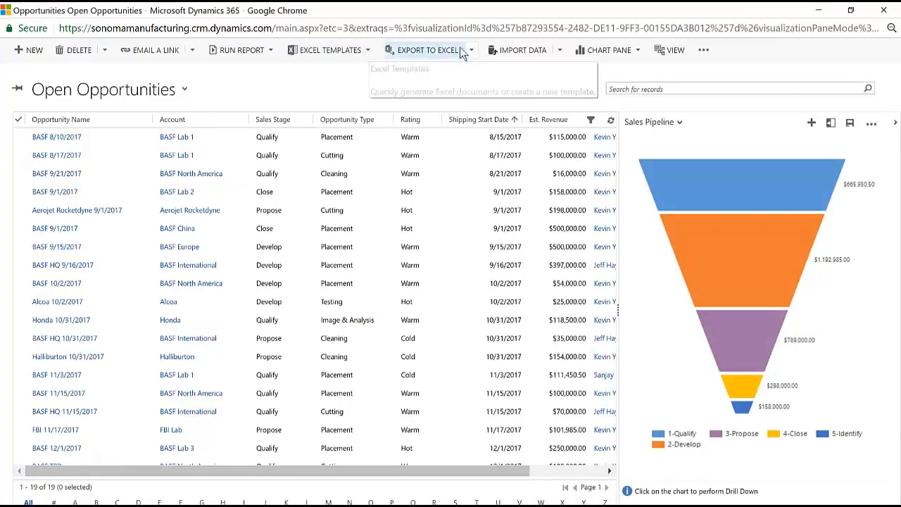
click(429, 49)
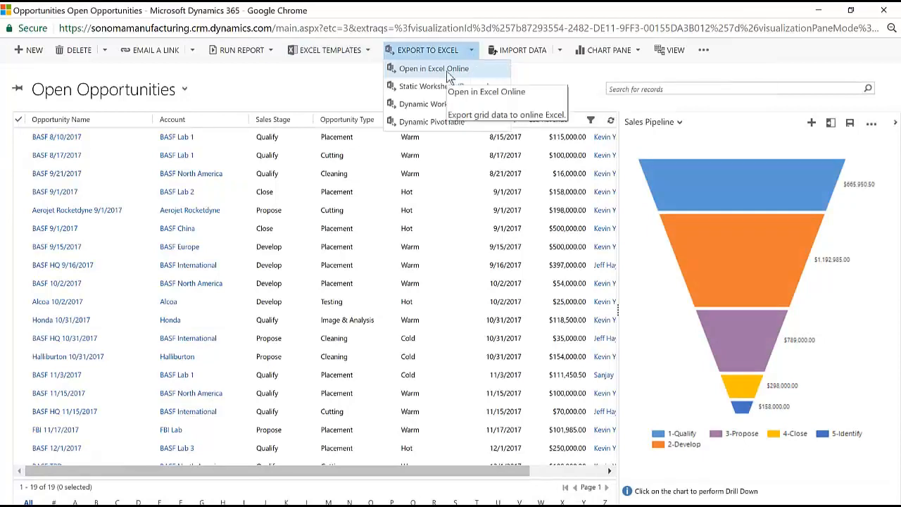
click(428, 50)
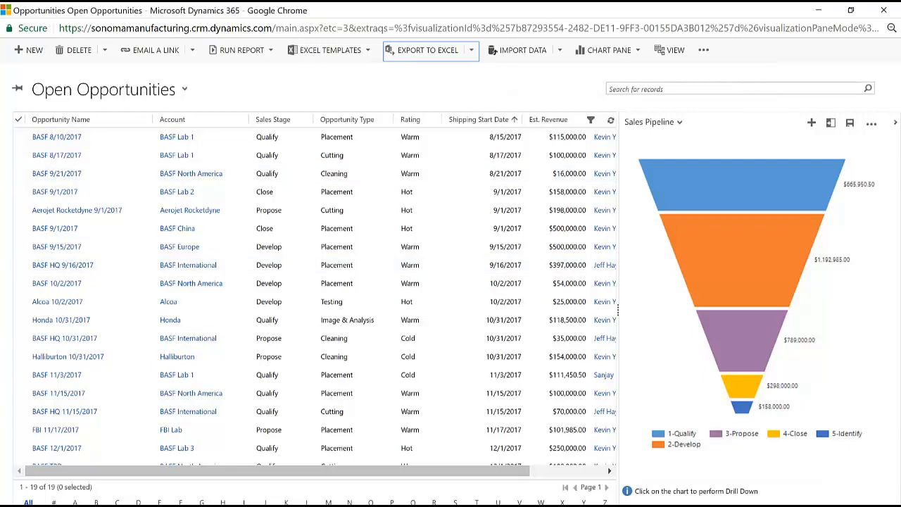
click(428, 51)
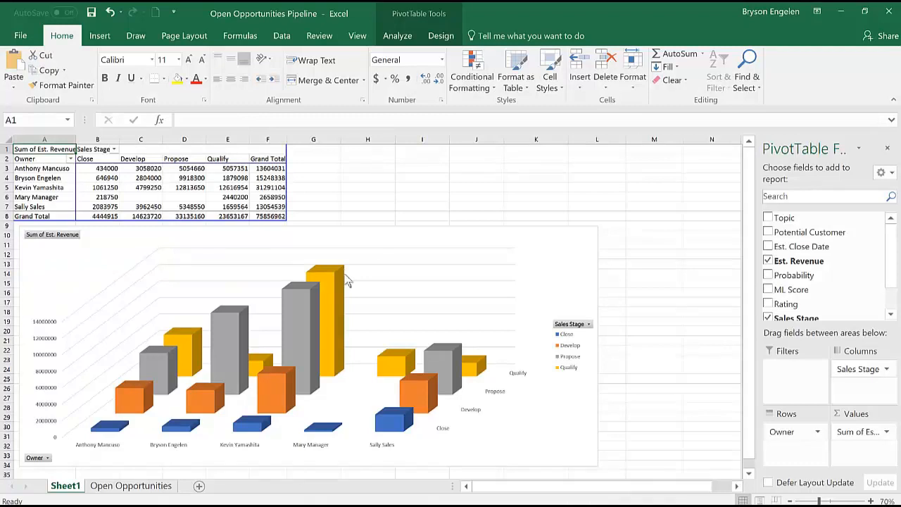
Deselect the Open Opportunities Pipeline pivot to hide its field list, ready to insert the chart into PowerPoint.
click(345, 281)
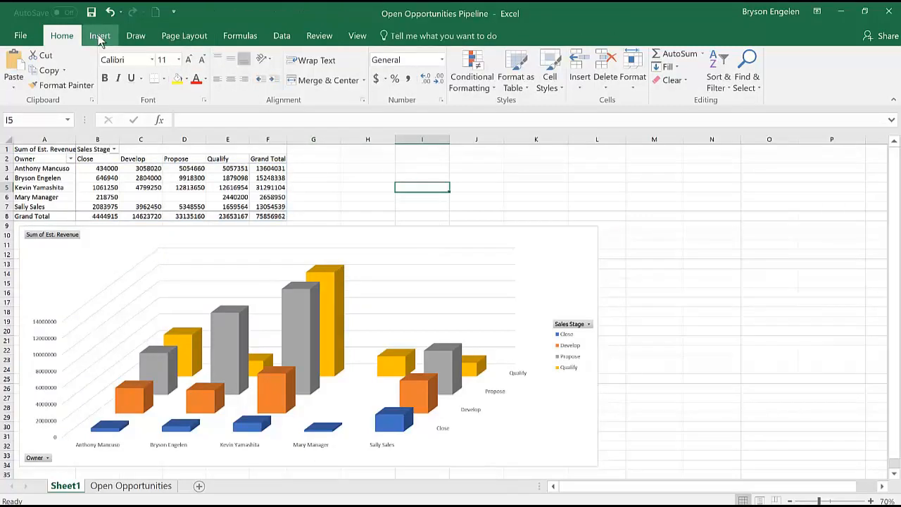
click(282, 36)
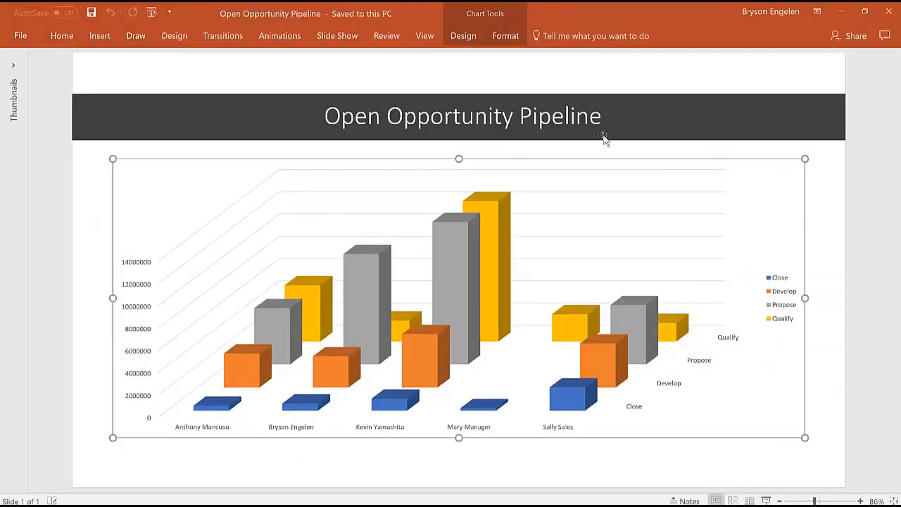
Show the Chart Tools Design options with Refresh Data for the Open Opportunity Pipeline chart.
click(464, 37)
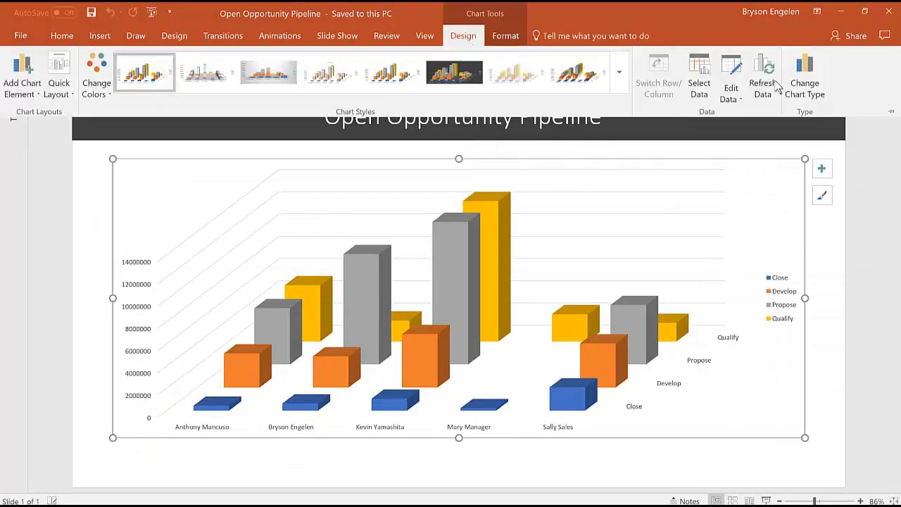
mouse_move(763, 73)
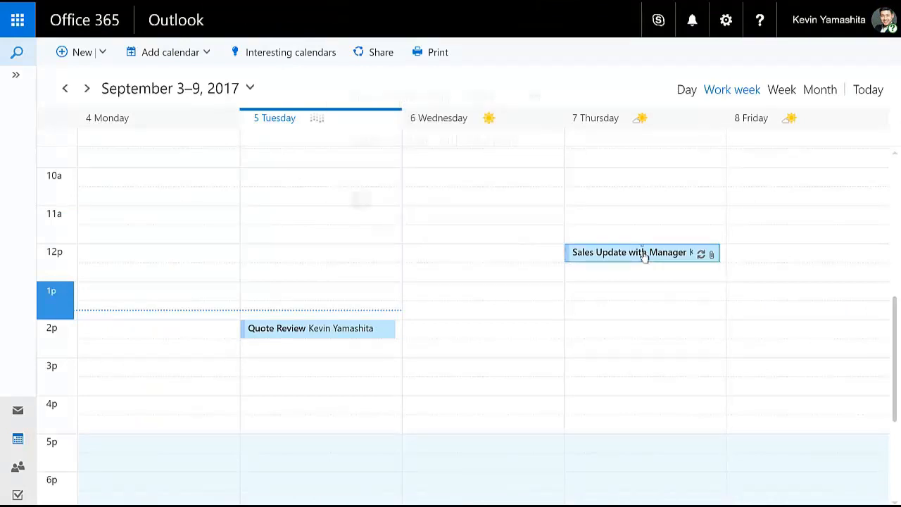
Open Thursday's 'Sales Update with Manager' meeting for editing and check its Active Accounts Excel attachment.
double_click(631, 252)
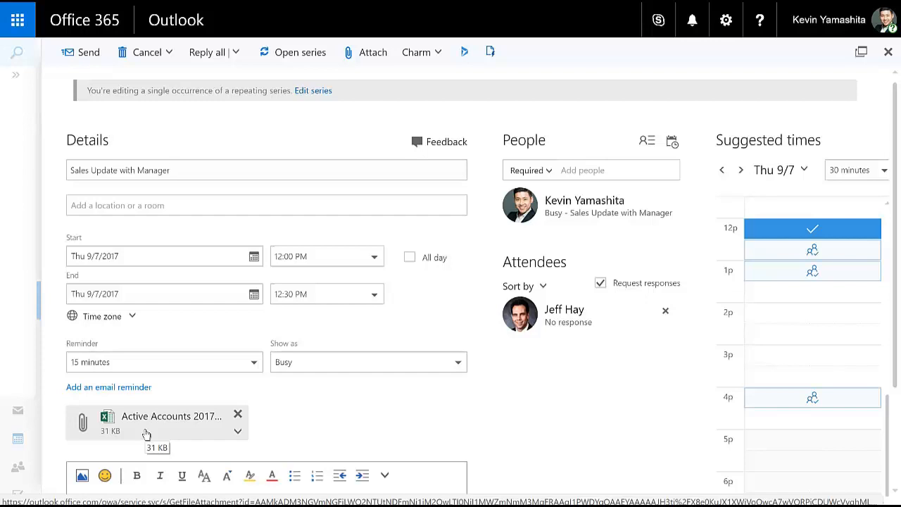
click(168, 169)
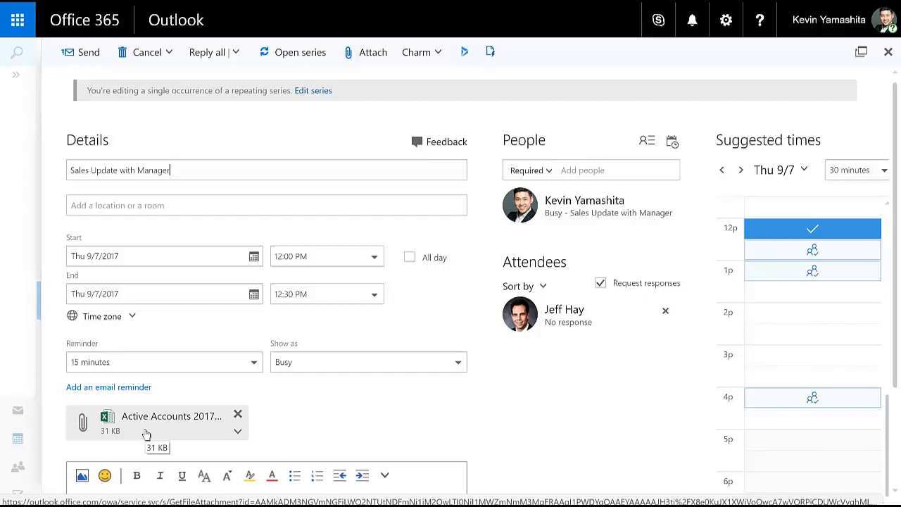